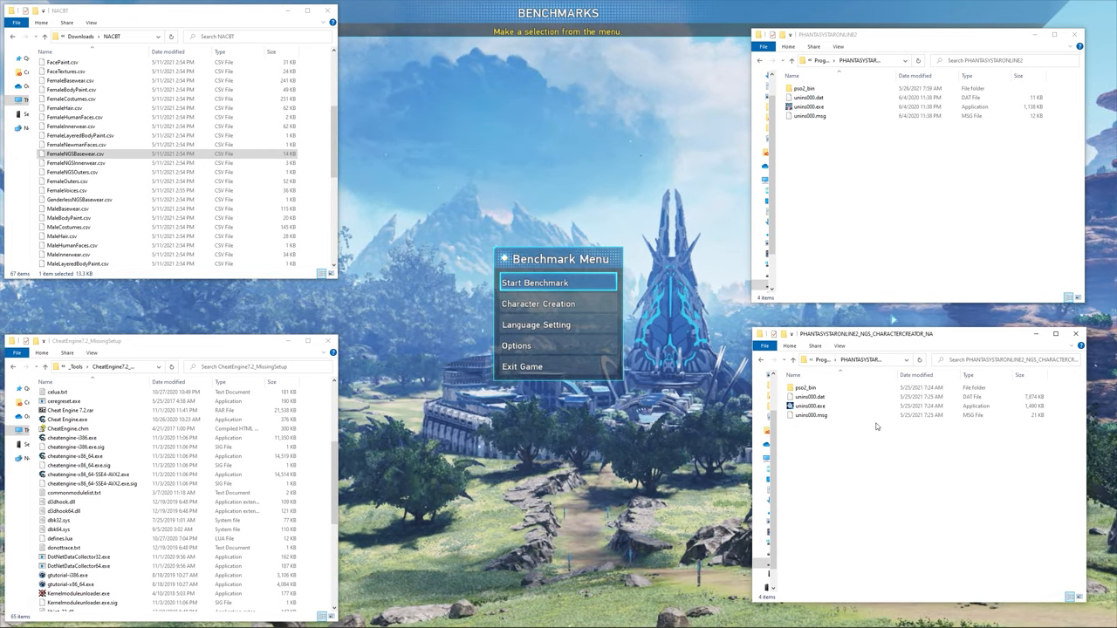
mouse_move(938, 238)
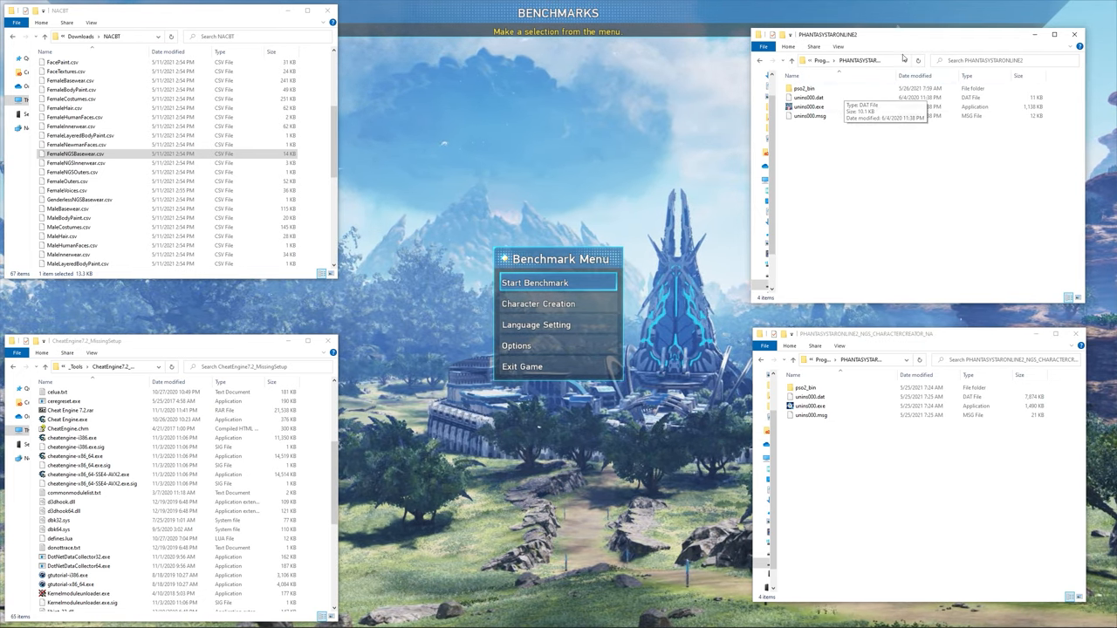
mouse_move(916, 241)
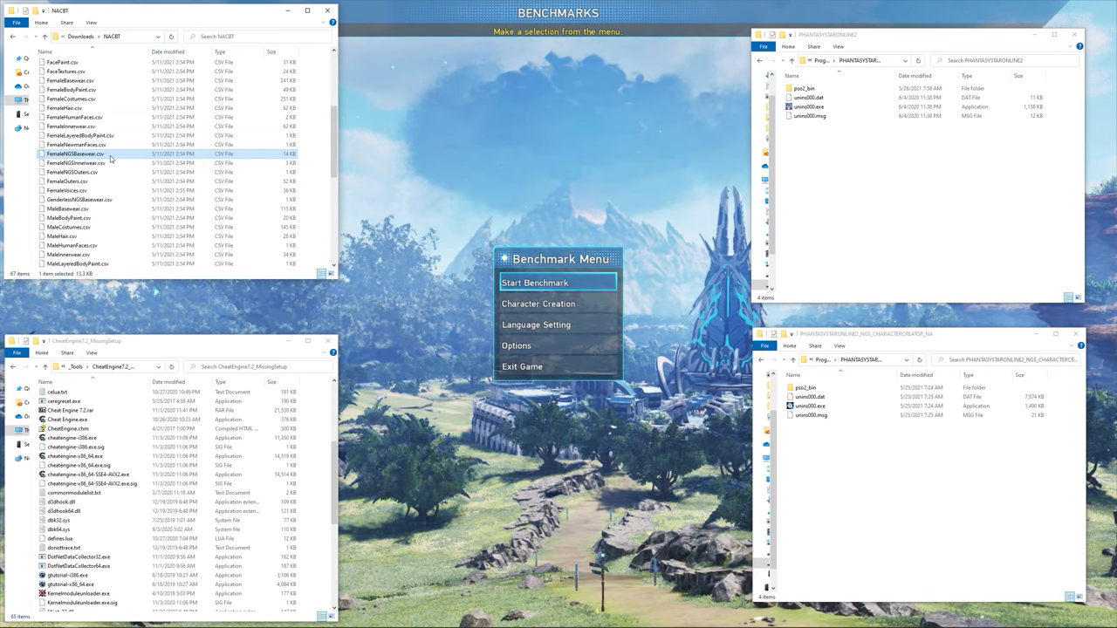
mouse_move(120, 158)
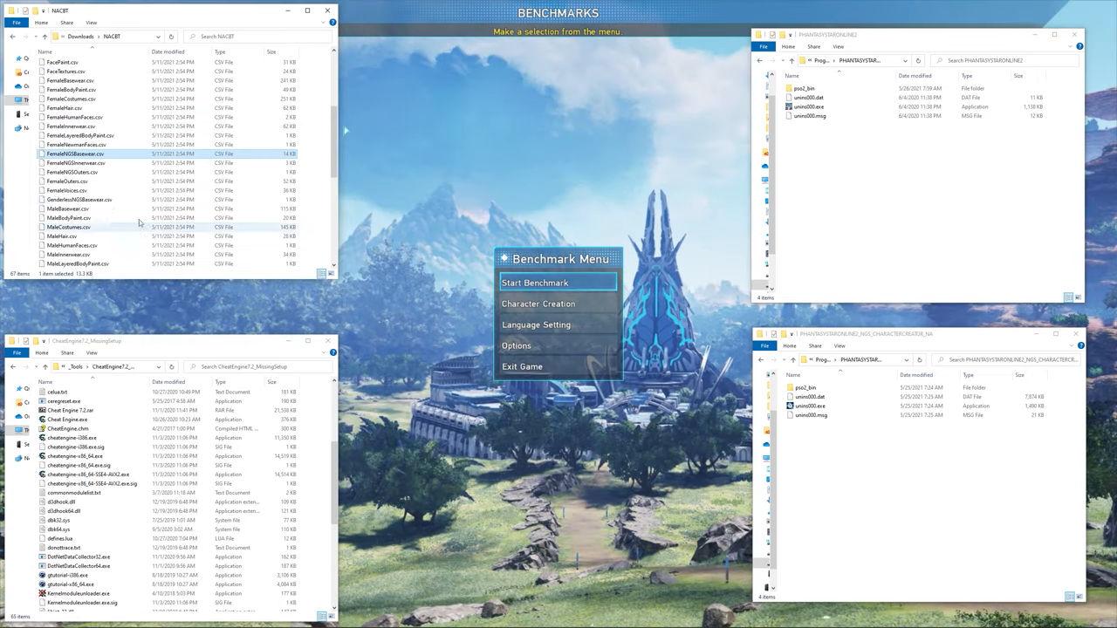
Open FemaleNGSBasewear.csv from the NACBT downloads folder with Notepad++.
right_click(79, 156)
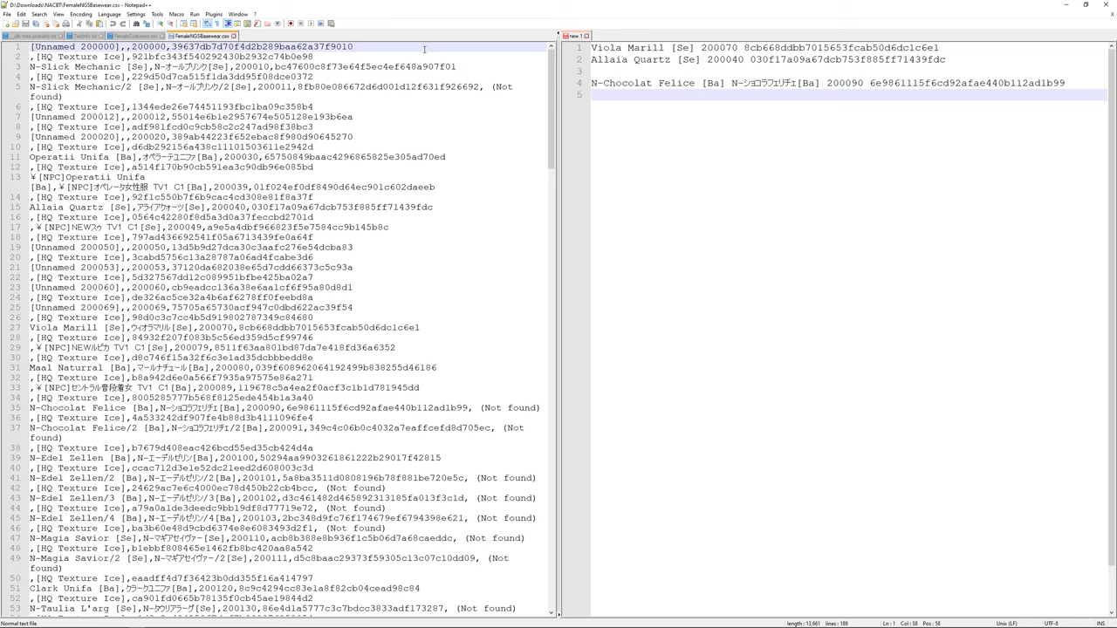
Search the CSV for 'Felice' and select N-Chocolat Felice [Ba]'s hash 6e9861115f6cd92afae440b112ad1b99.
key("ctrl+f")
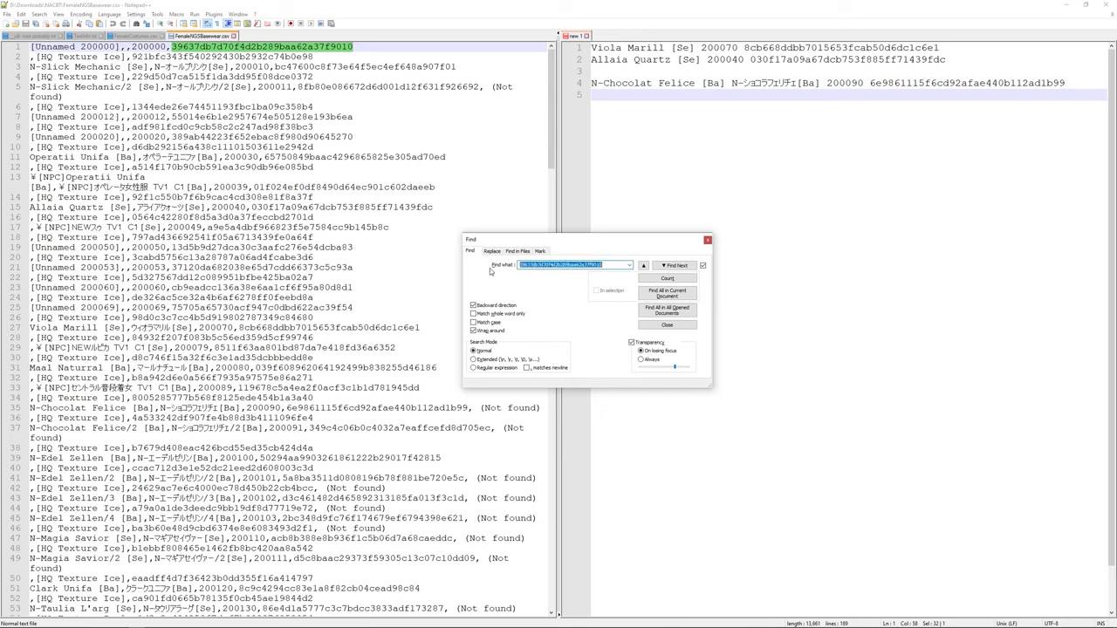
type("Felice")
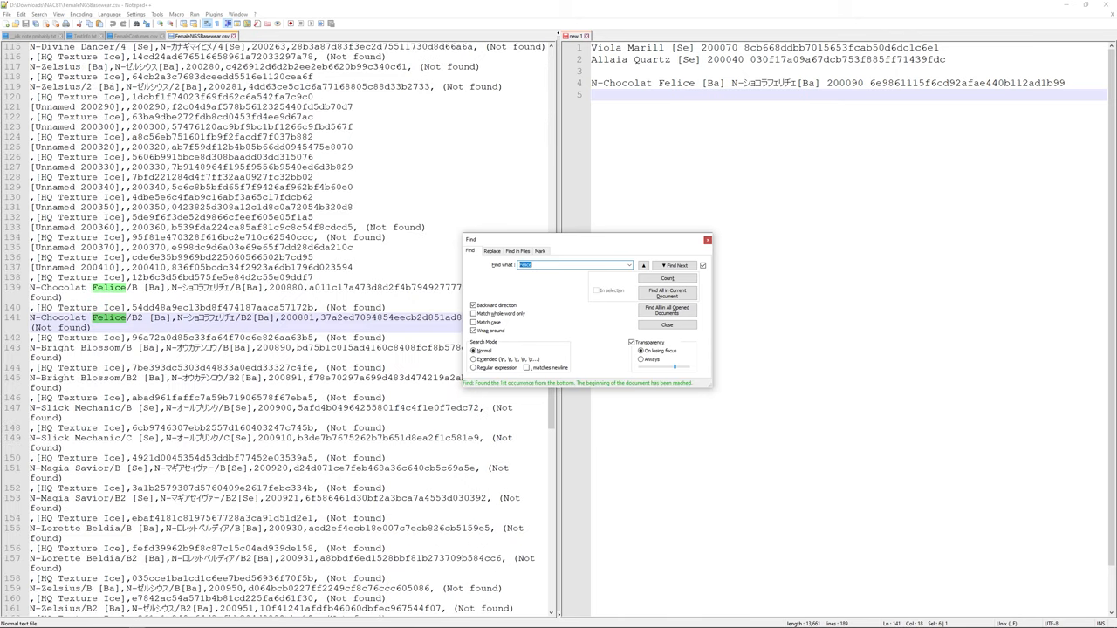
left_click(675, 266)
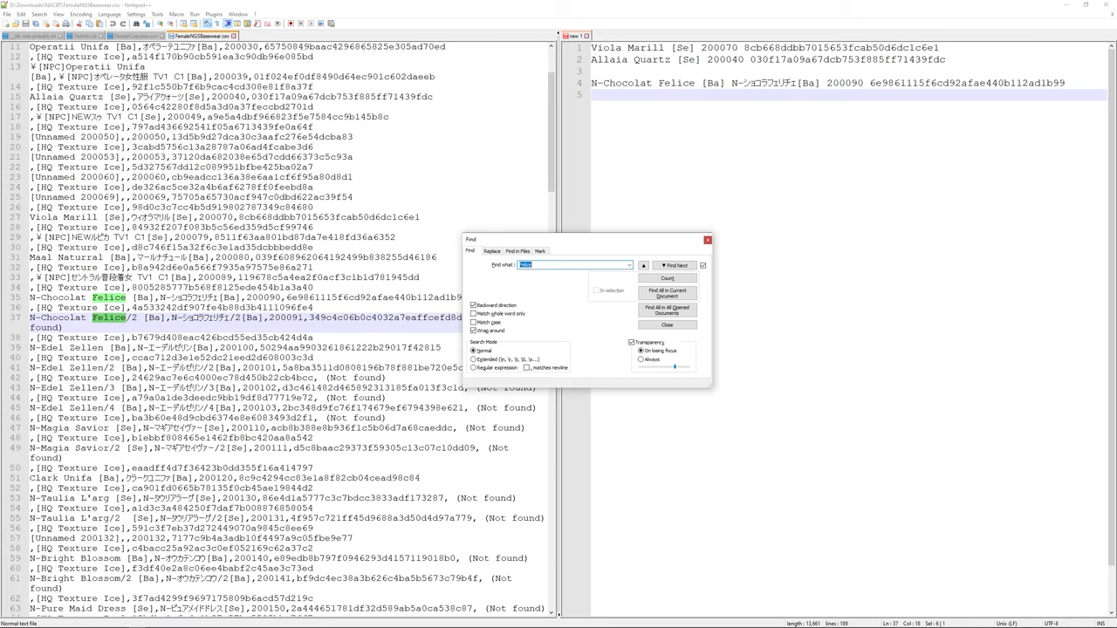
left_click(674, 266)
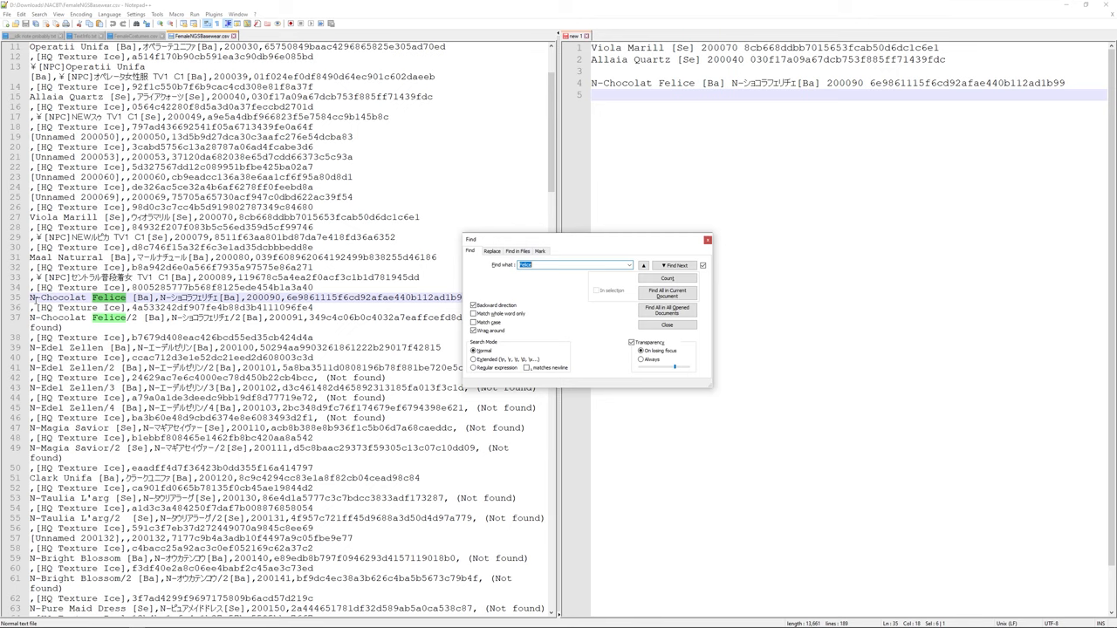
left_click(678, 266)
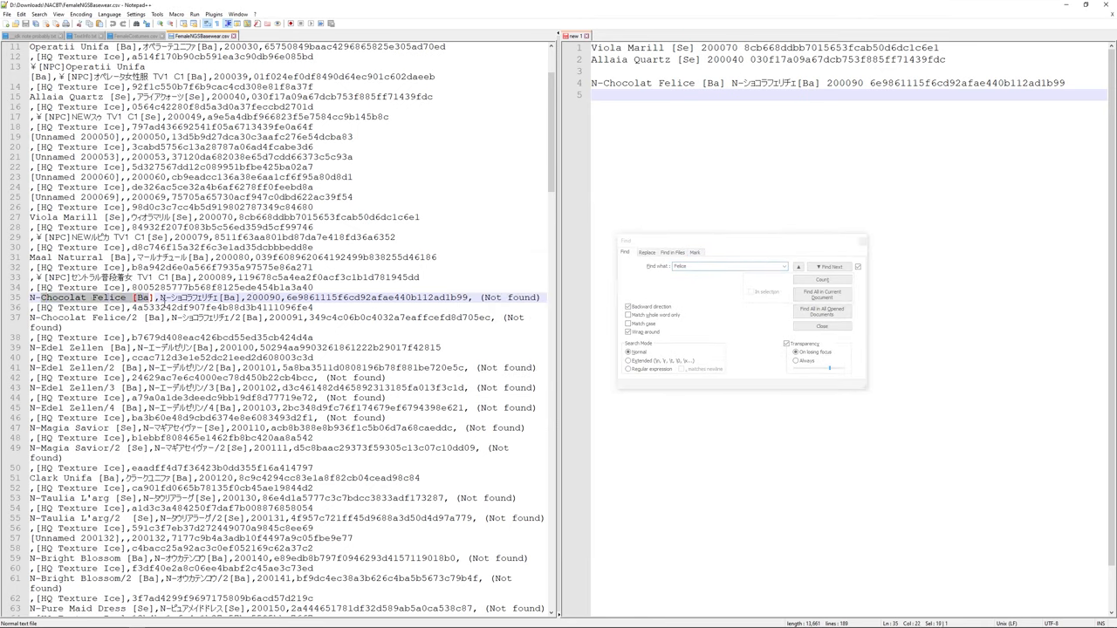
double_click(271, 306)
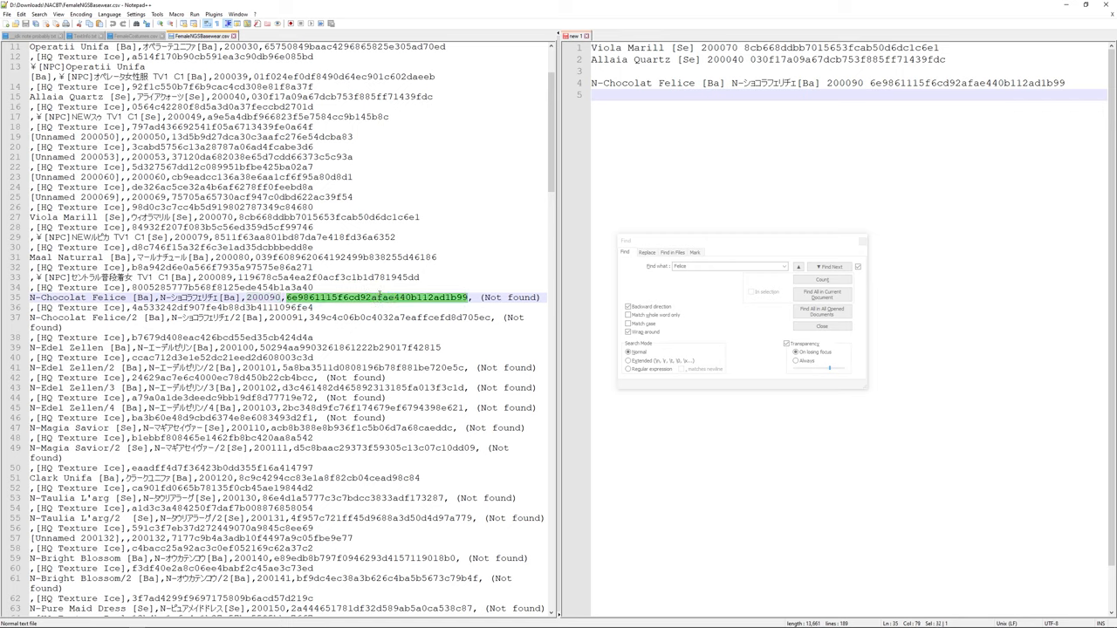
mouse_move(376, 301)
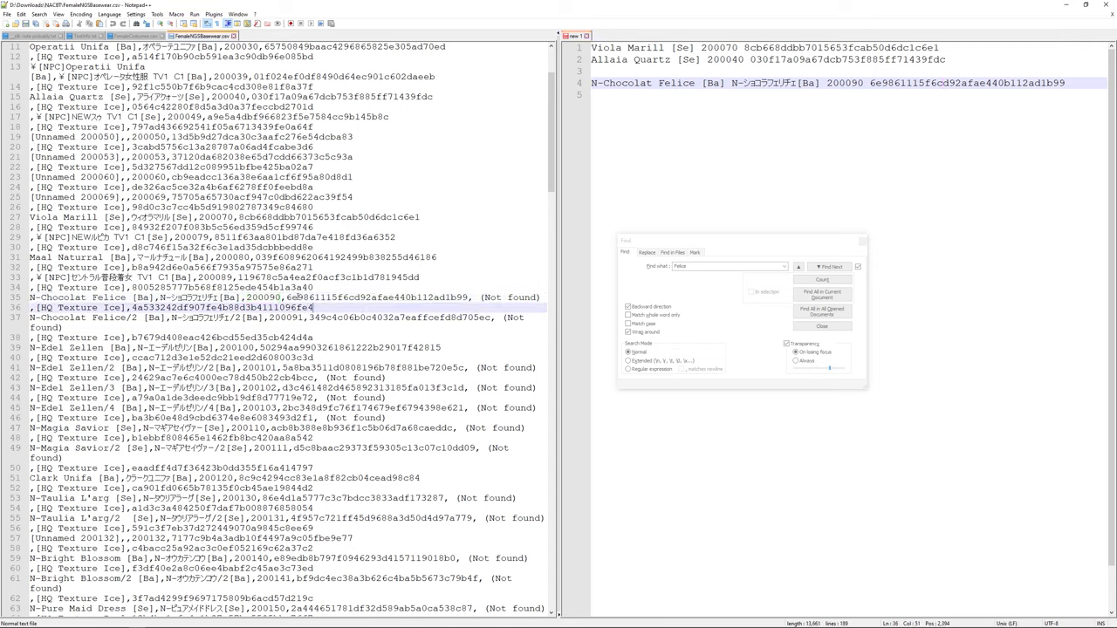
left_click(829, 267)
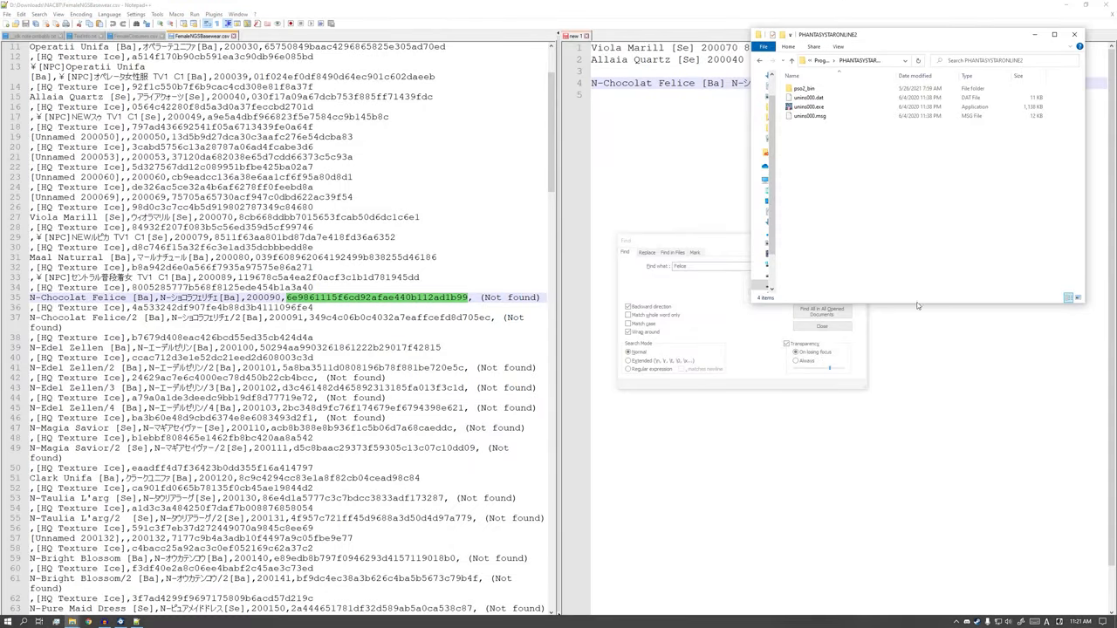
Search PHANTASYSTARONLINE2\pso2_bin\data for file 6e9861115f6cd92afae440b112ad1b99 and select it.
left_click(806, 88)
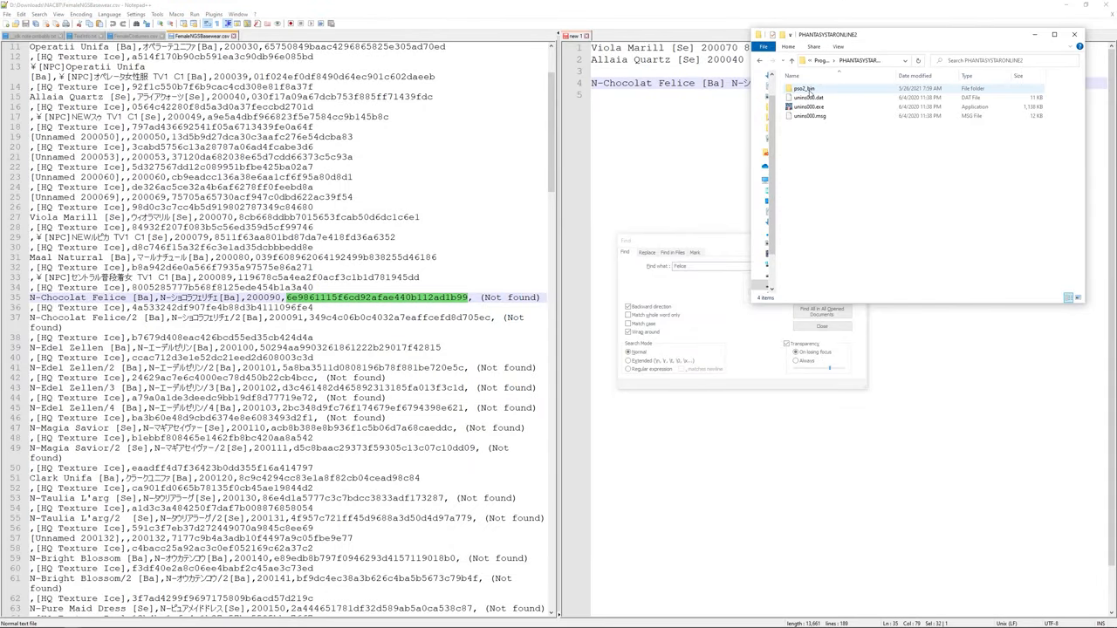
double_click(803, 90)
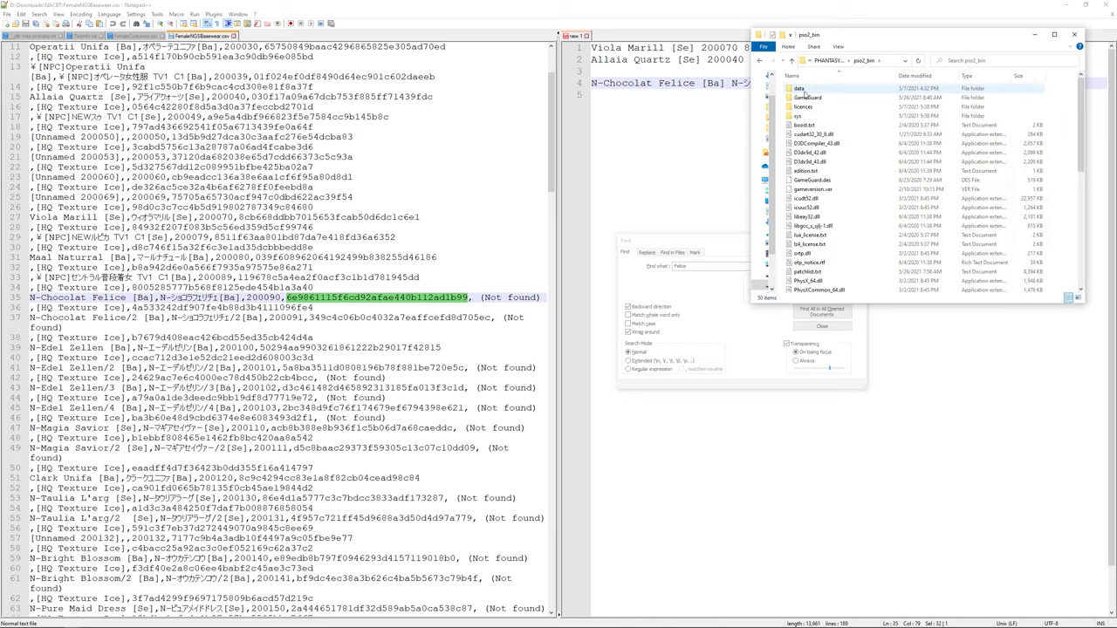
double_click(793, 90)
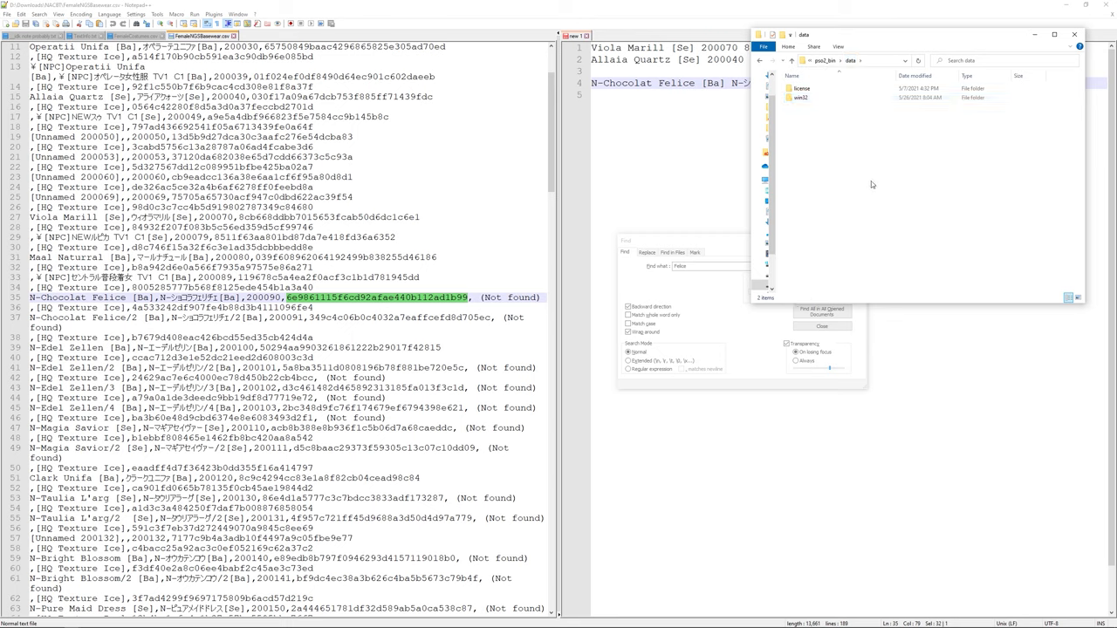
mouse_move(814, 131)
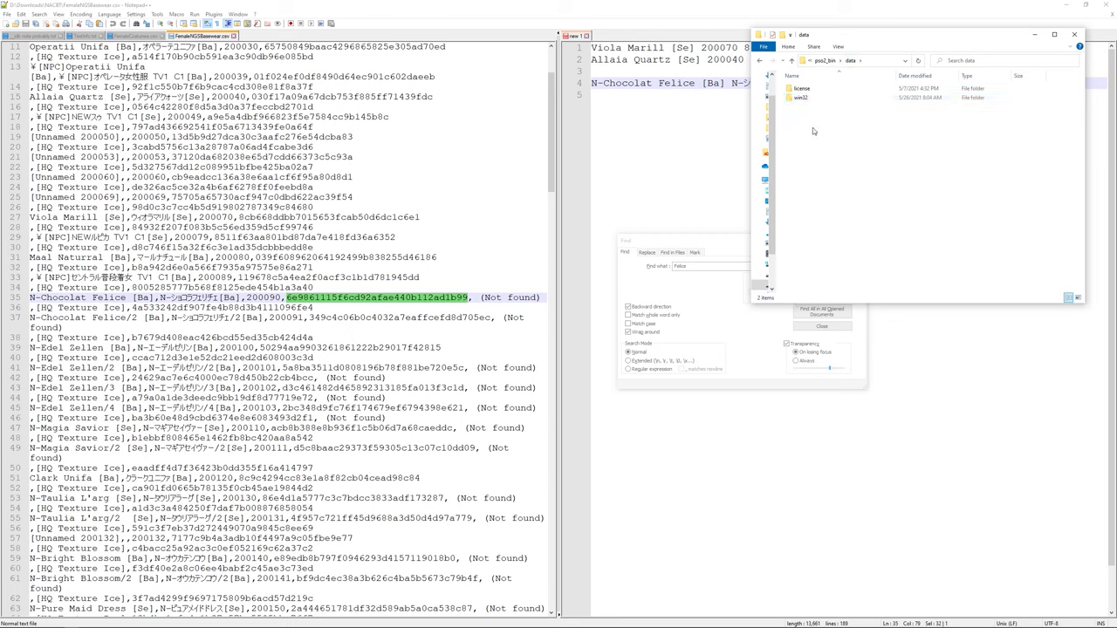
mouse_move(857, 162)
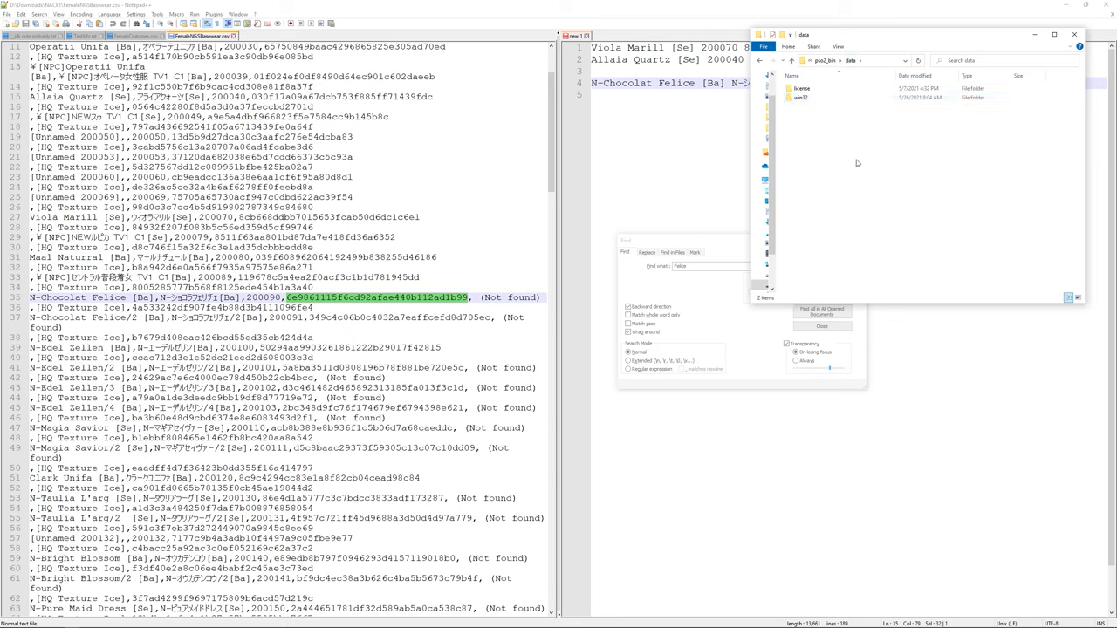
mouse_move(852, 185)
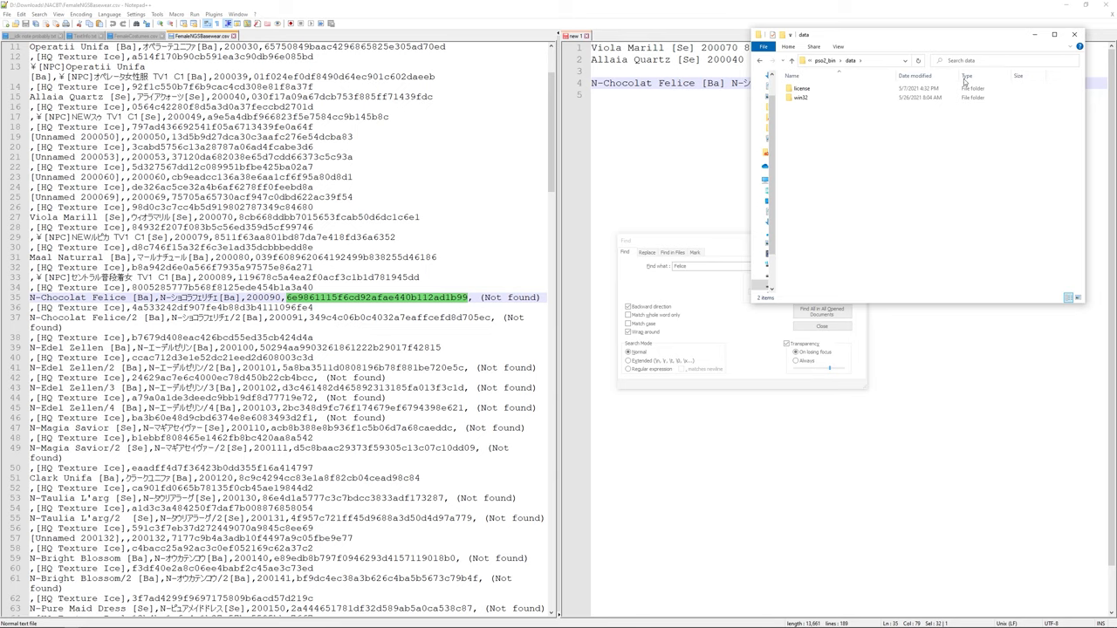
left_click(991, 62)
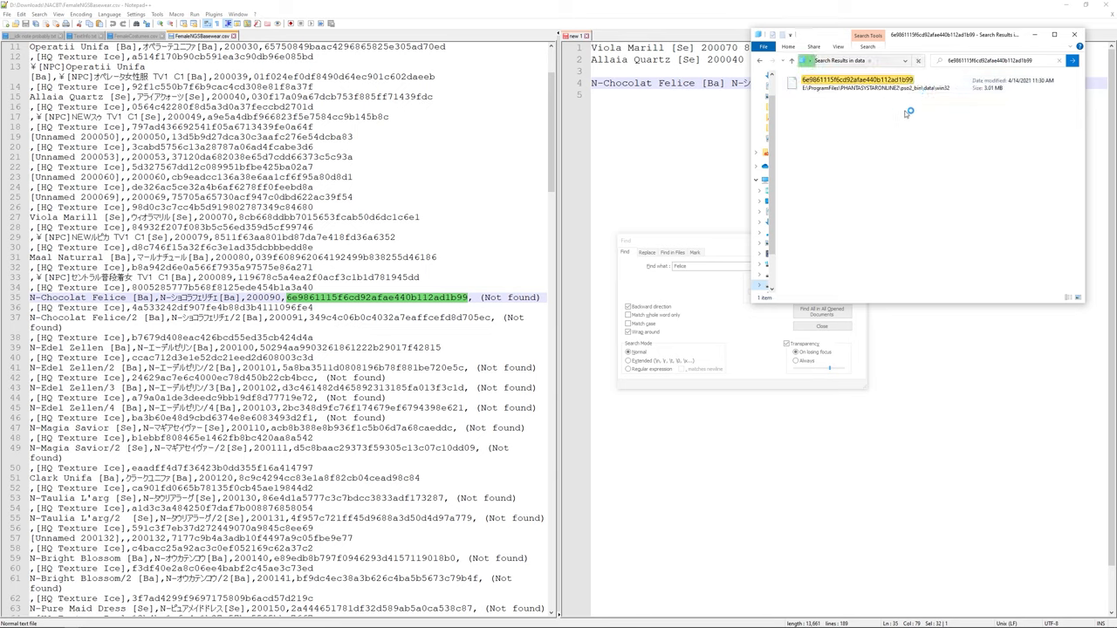
mouse_move(1047, 108)
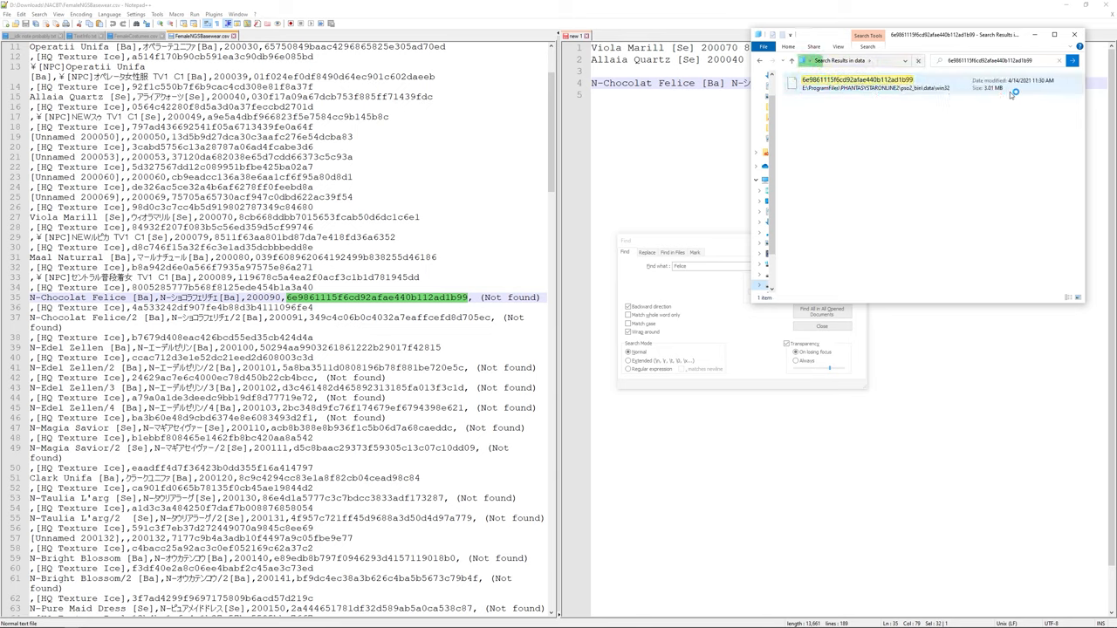
left_click(864, 84)
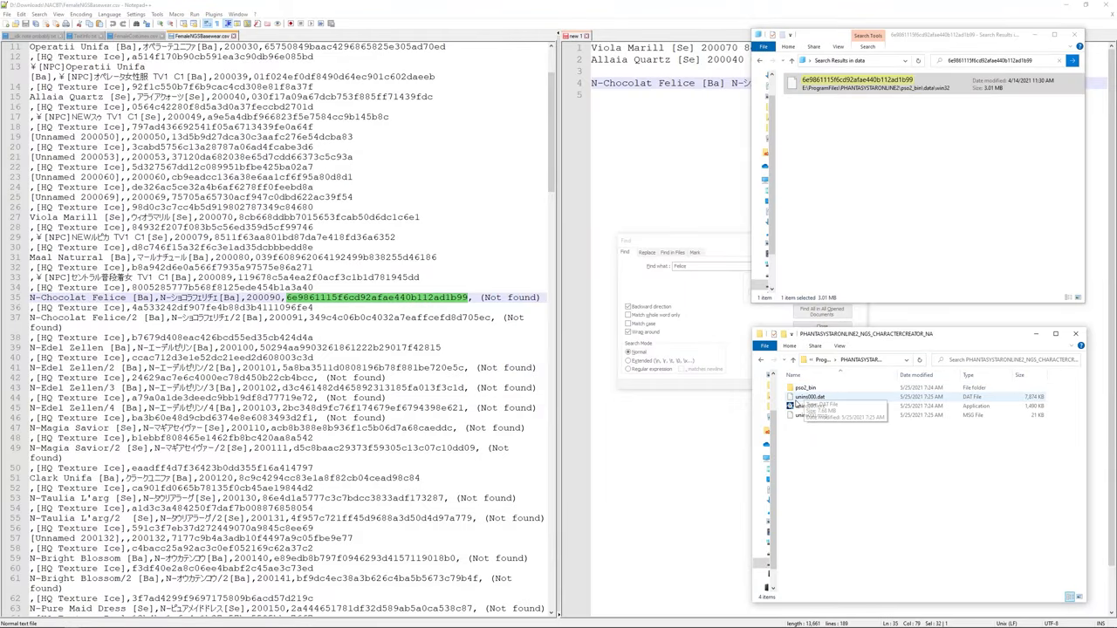
Navigate the character creator's folder into pso2_bin > data > win32_na.
double_click(805, 387)
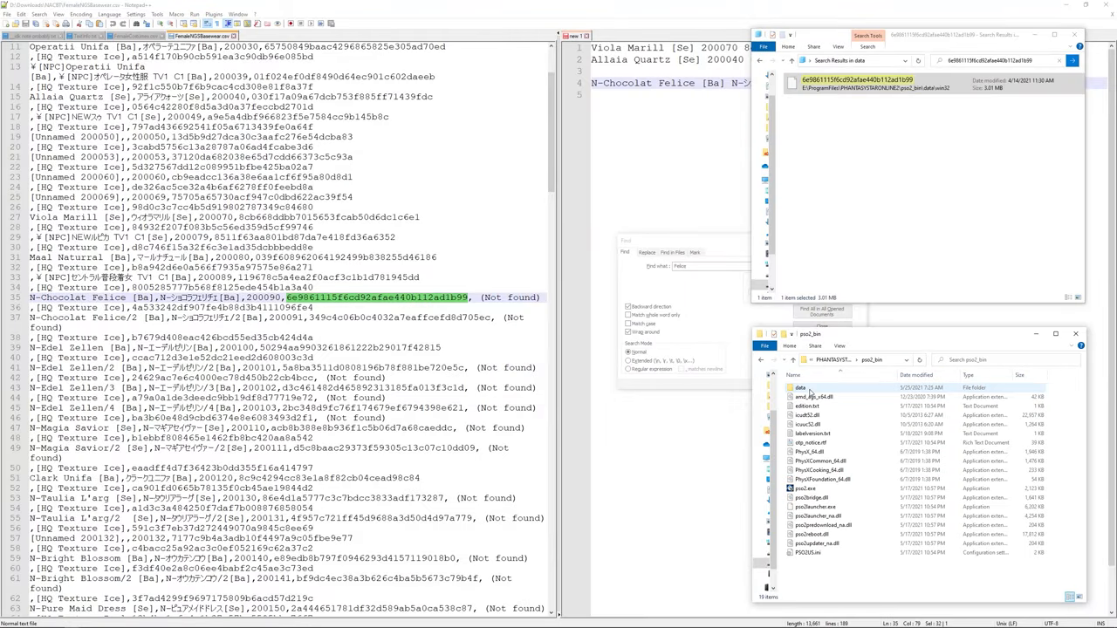
double_click(799, 387)
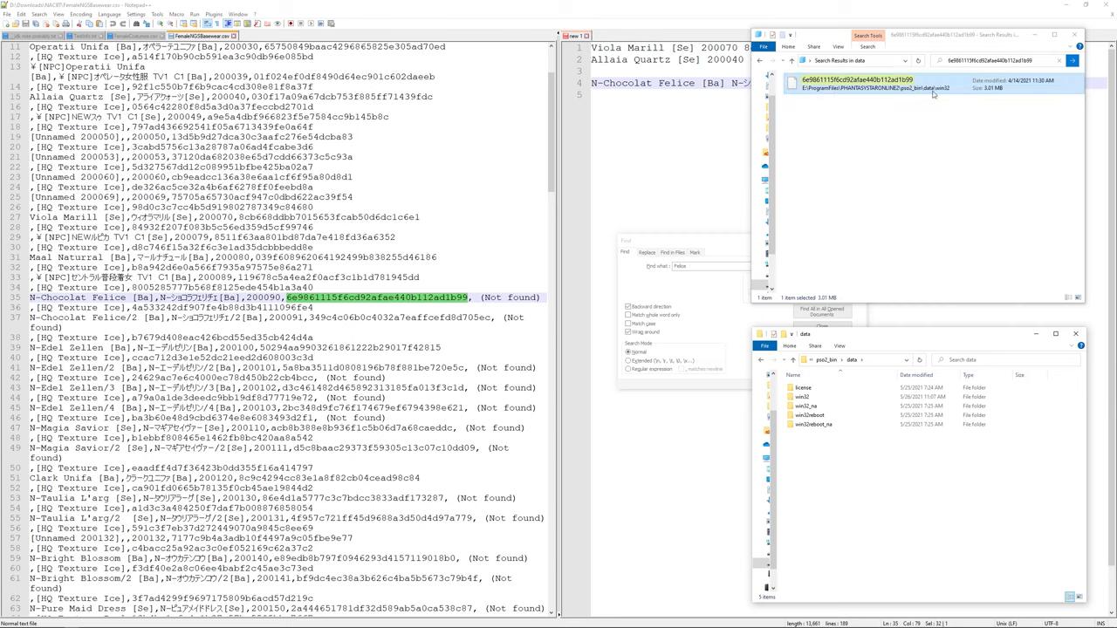
left_click(800, 397)
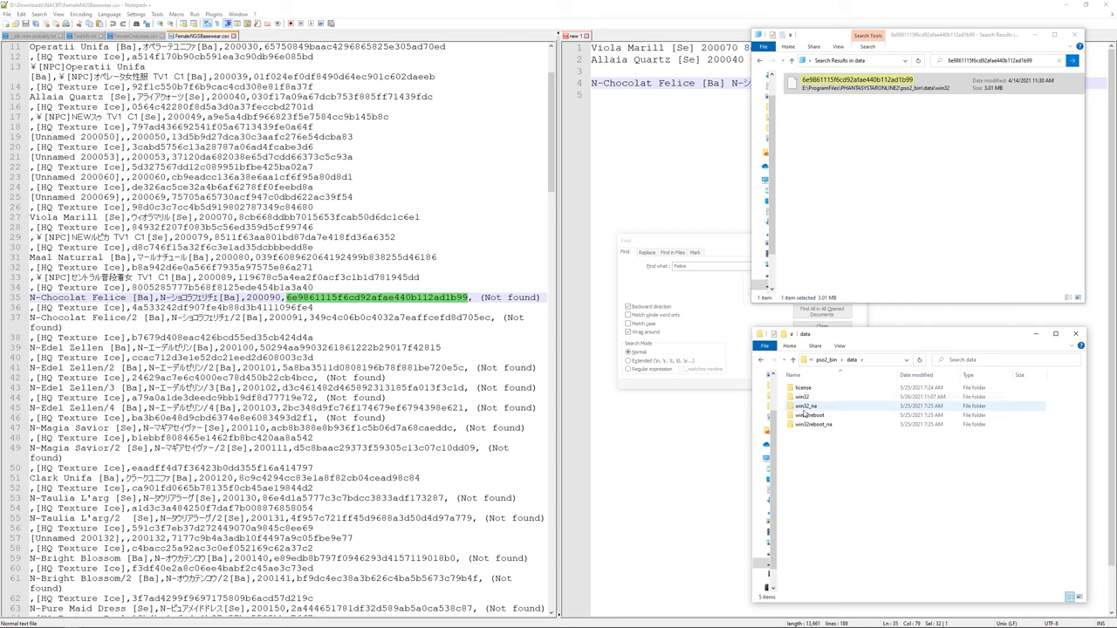
double_click(803, 406)
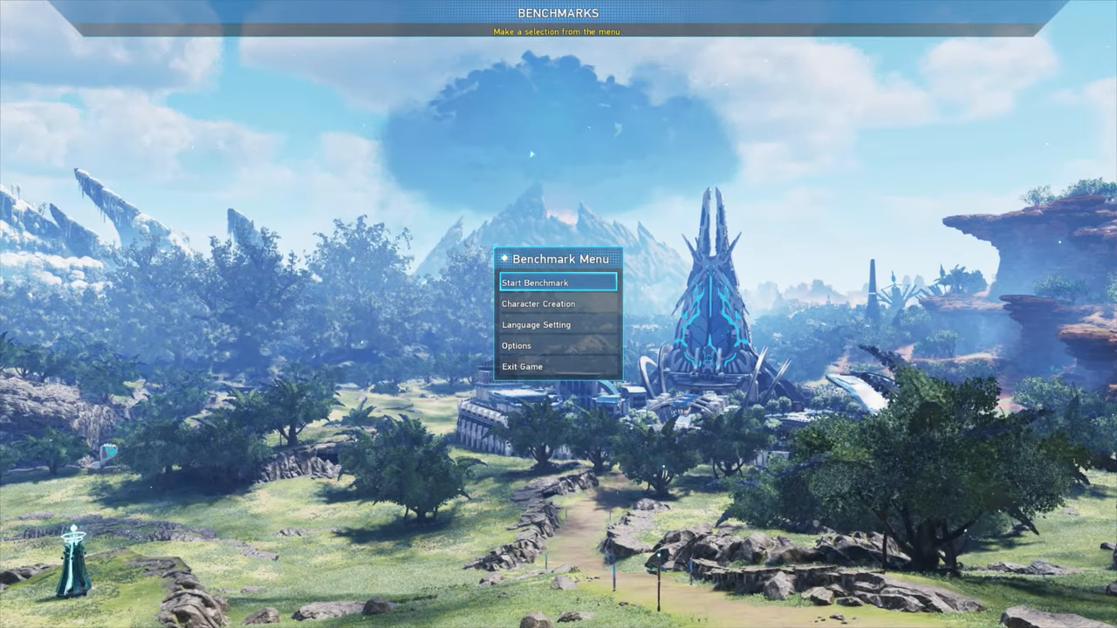
Start Character Creation and open Layering Wear's Basewear/Setwear slot, showing Viola Marill [Se].
left_click(555, 283)
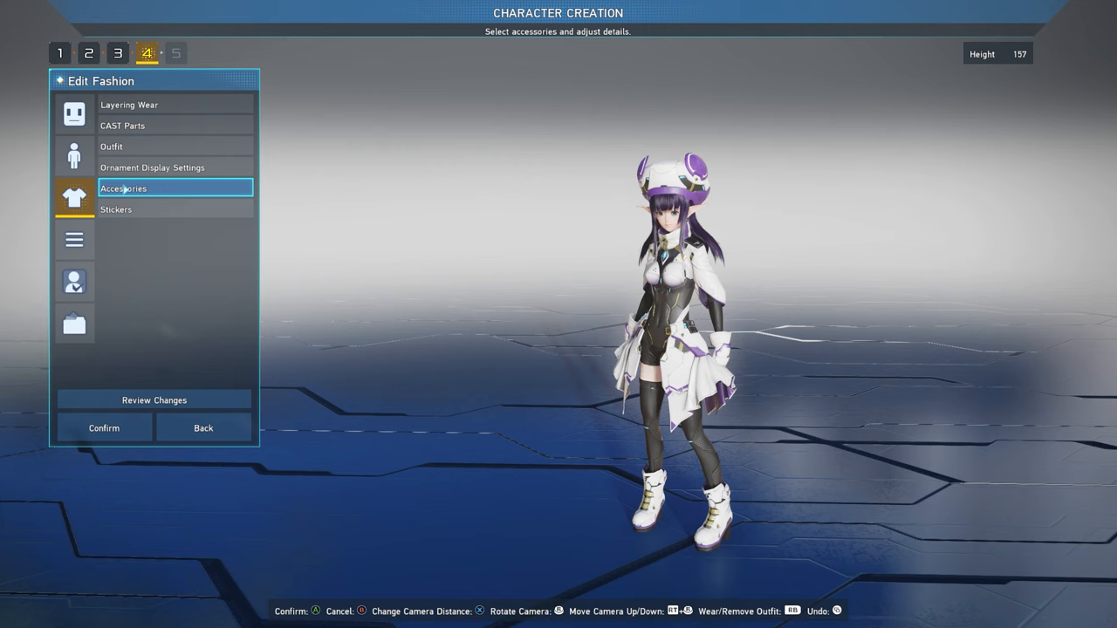
left_click(129, 105)
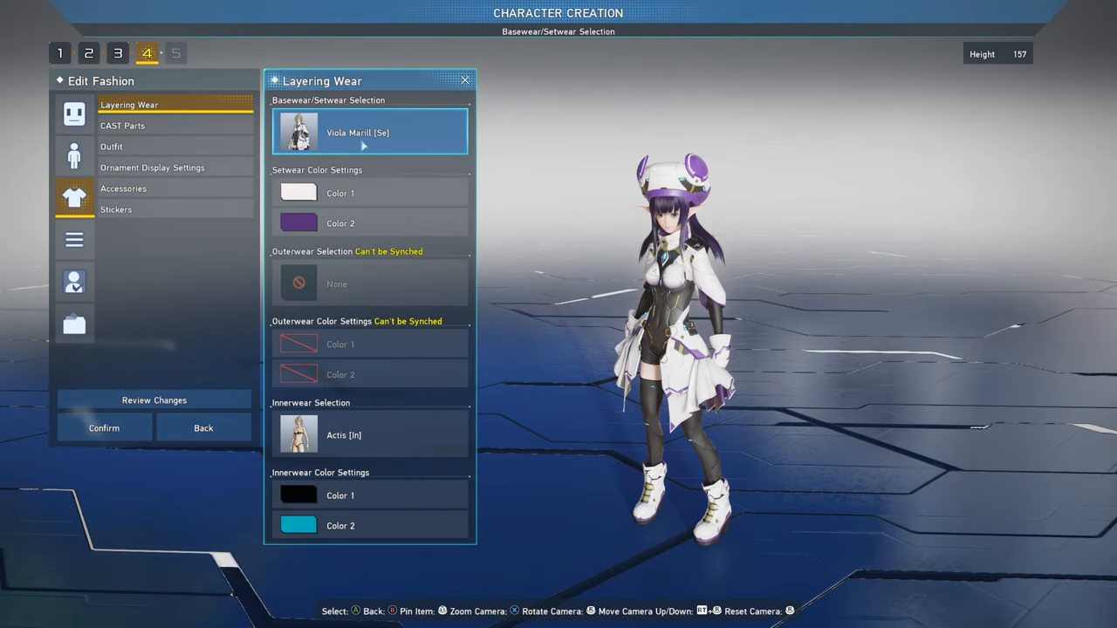
left_click(370, 193)
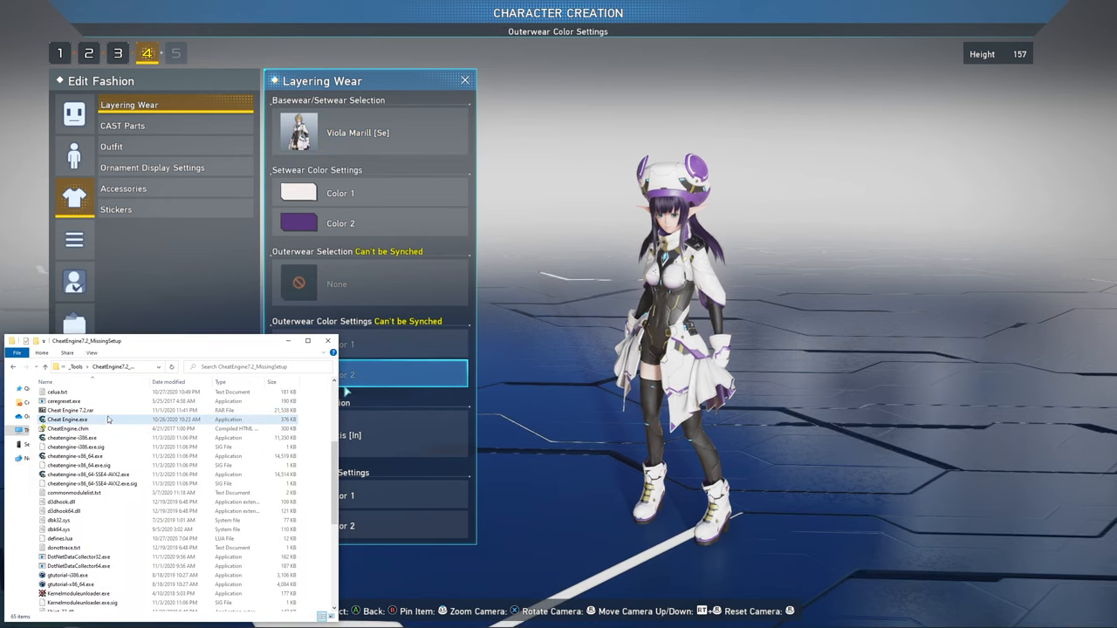
Launch Cheat Engine and attach it to the PSO2 NGS Character Creator process.
double_click(63, 419)
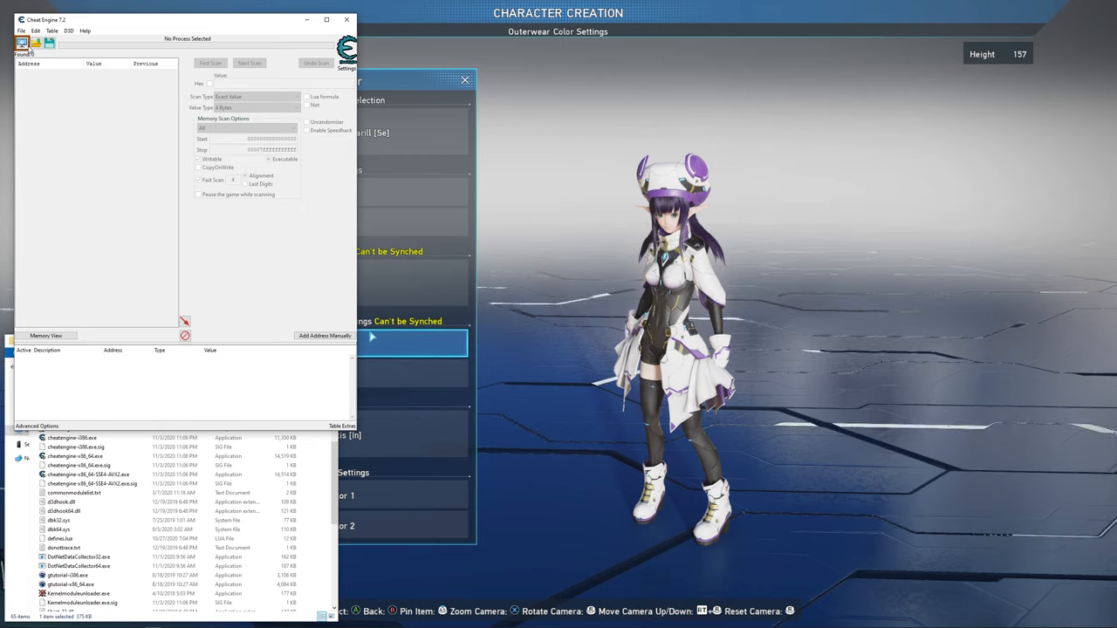
left_click(19, 42)
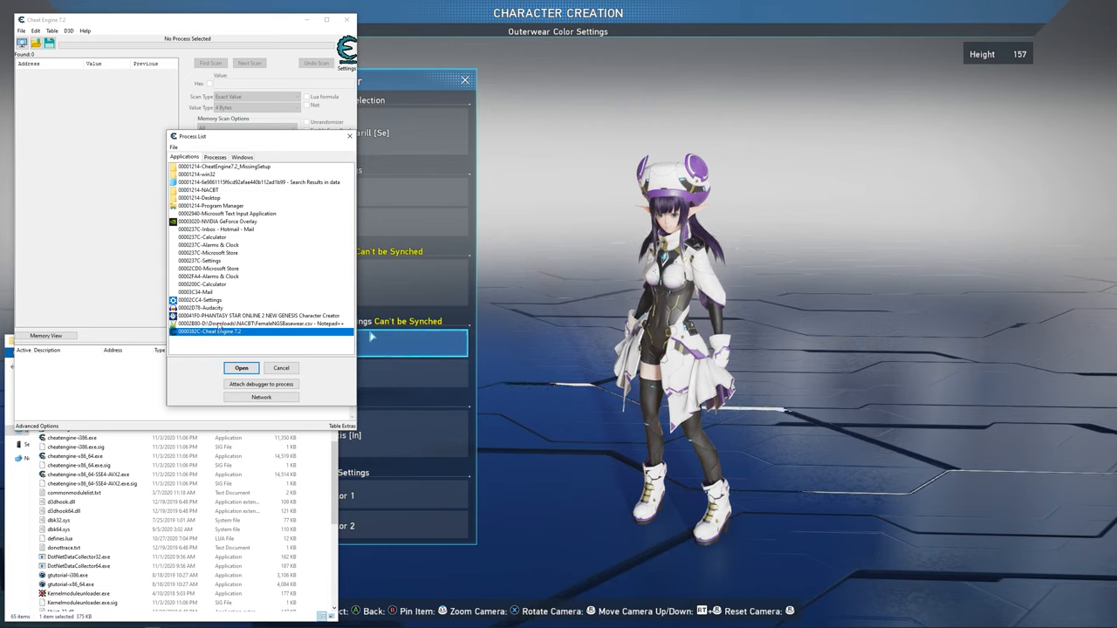
left_click(257, 316)
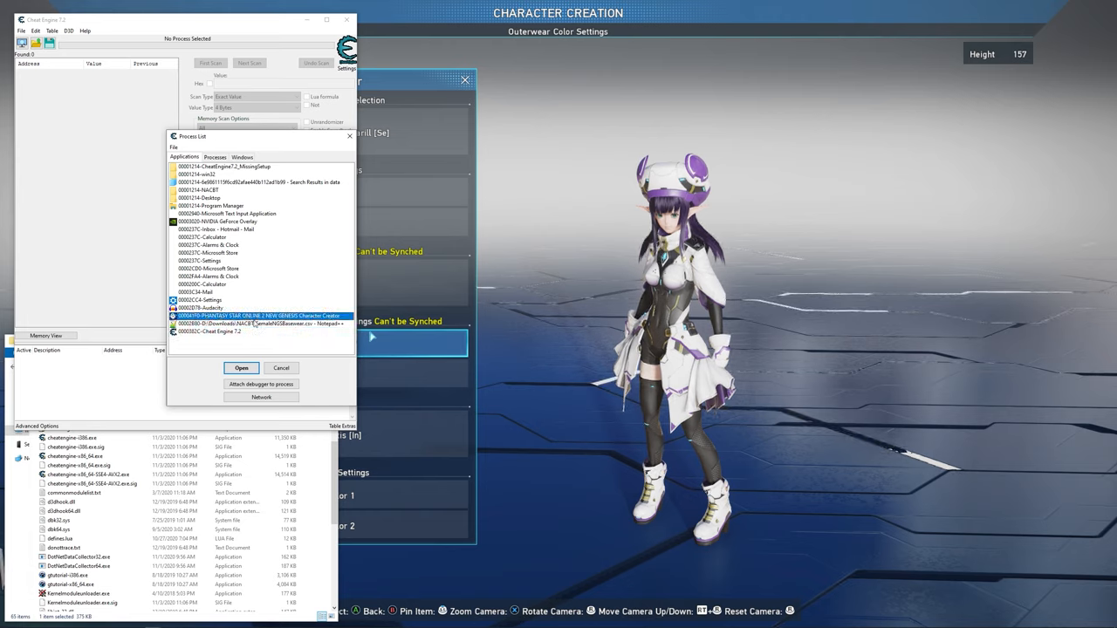
left_click(241, 367)
type("200070")
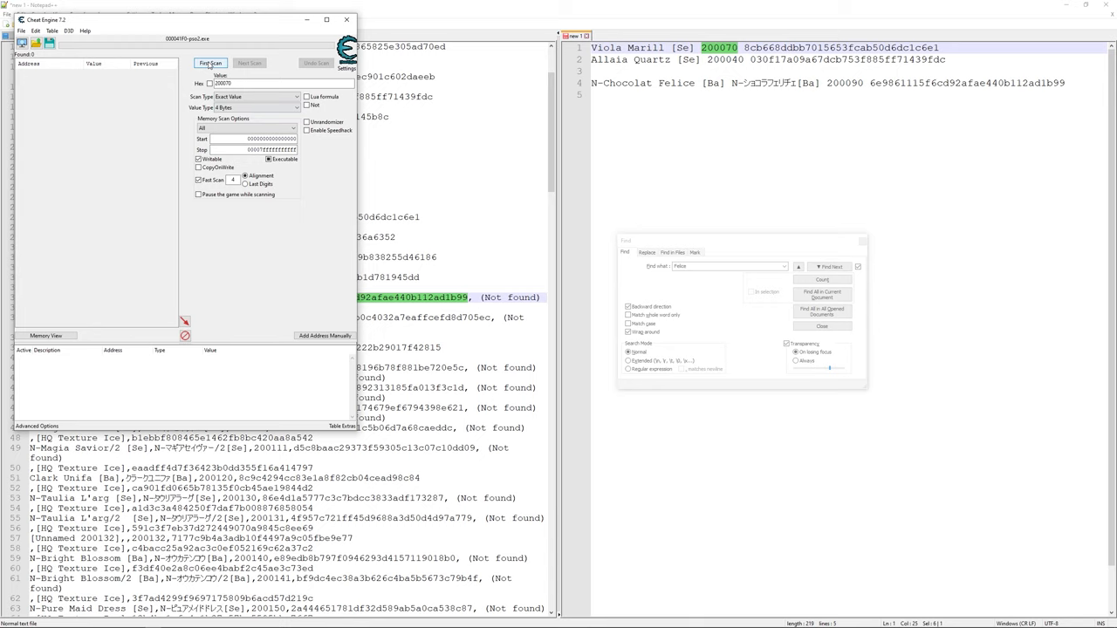
Run a First Scan for exact 4-byte value 200070, finding 37 addresses.
left_click(212, 68)
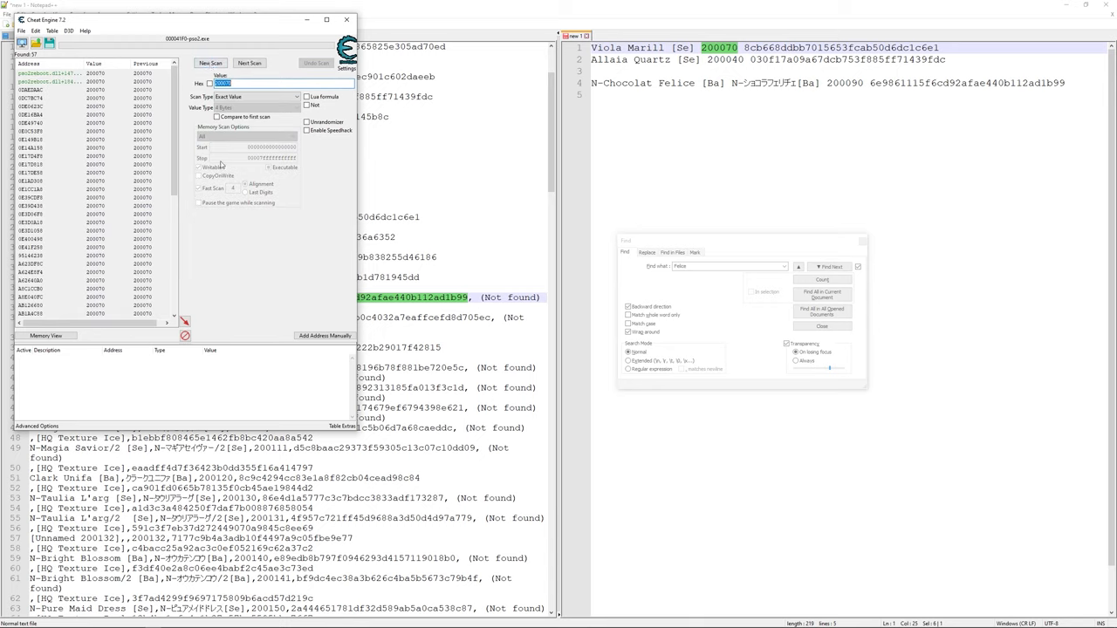
mouse_move(301, 160)
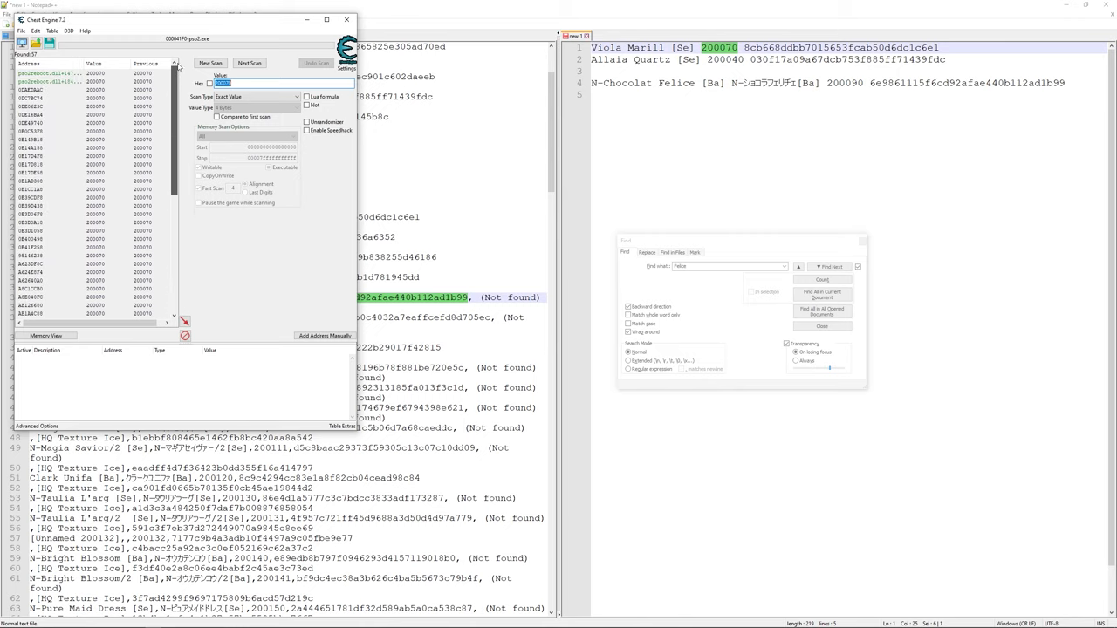
mouse_move(196, 88)
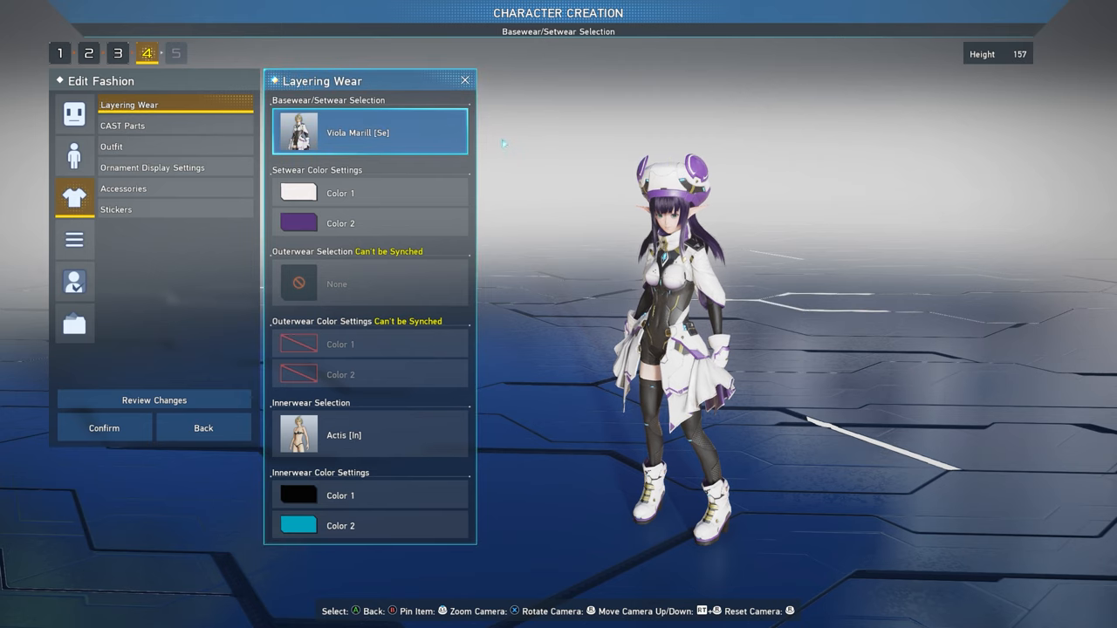
Replace the Viola Marill [Se] setwear with another set, Allaia Quartz.
left_click(370, 132)
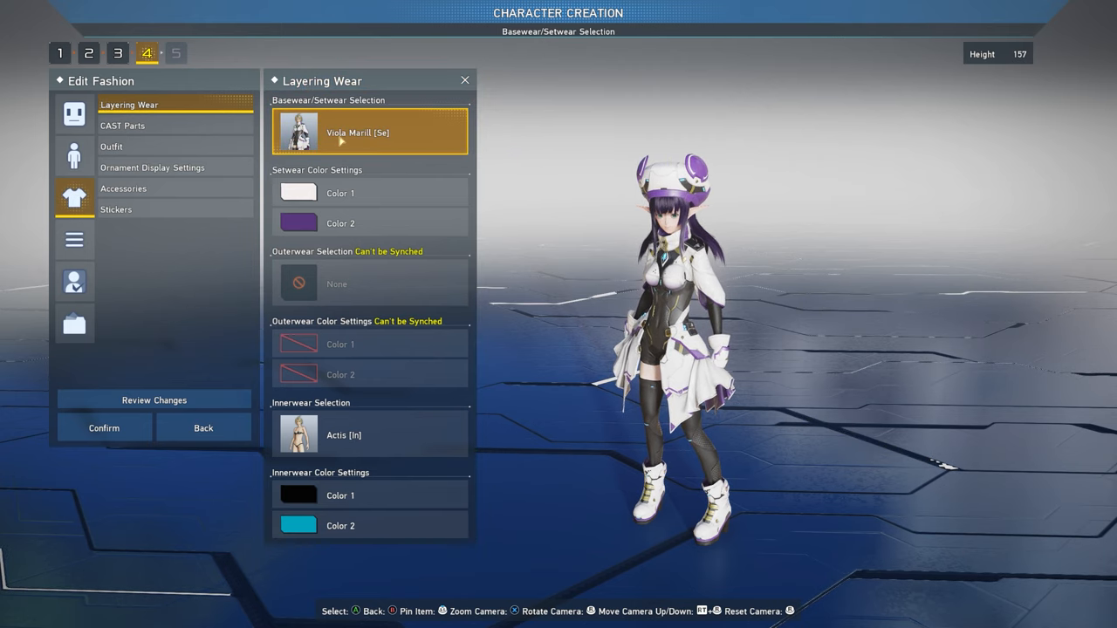
left_click(368, 131)
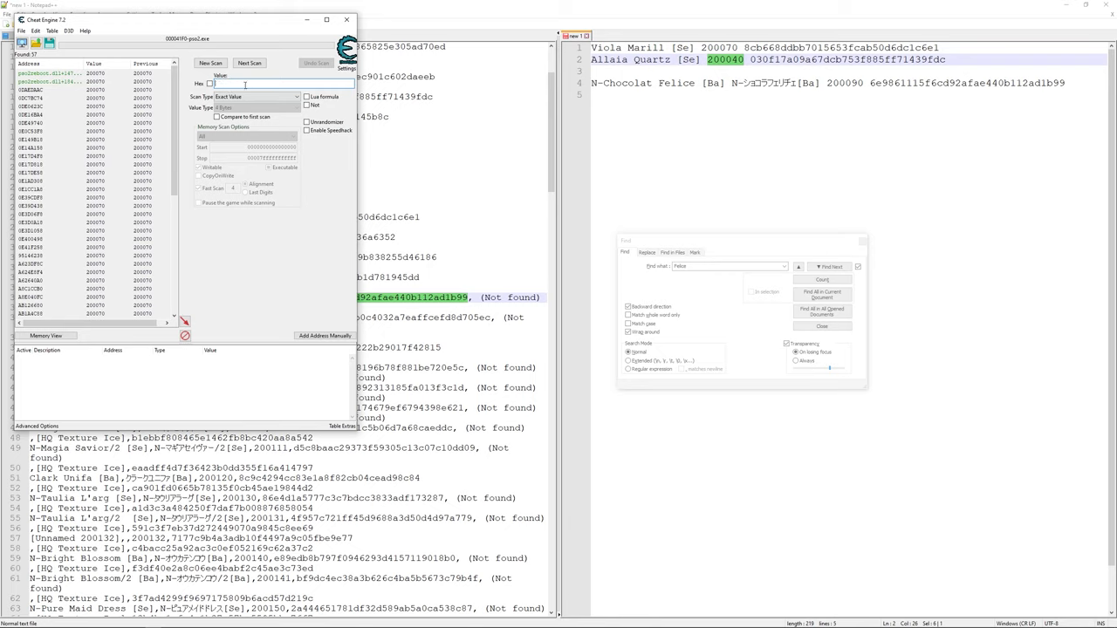
Next Scan for 200040 and add all nine resulting addresses to the address list.
type("200040")
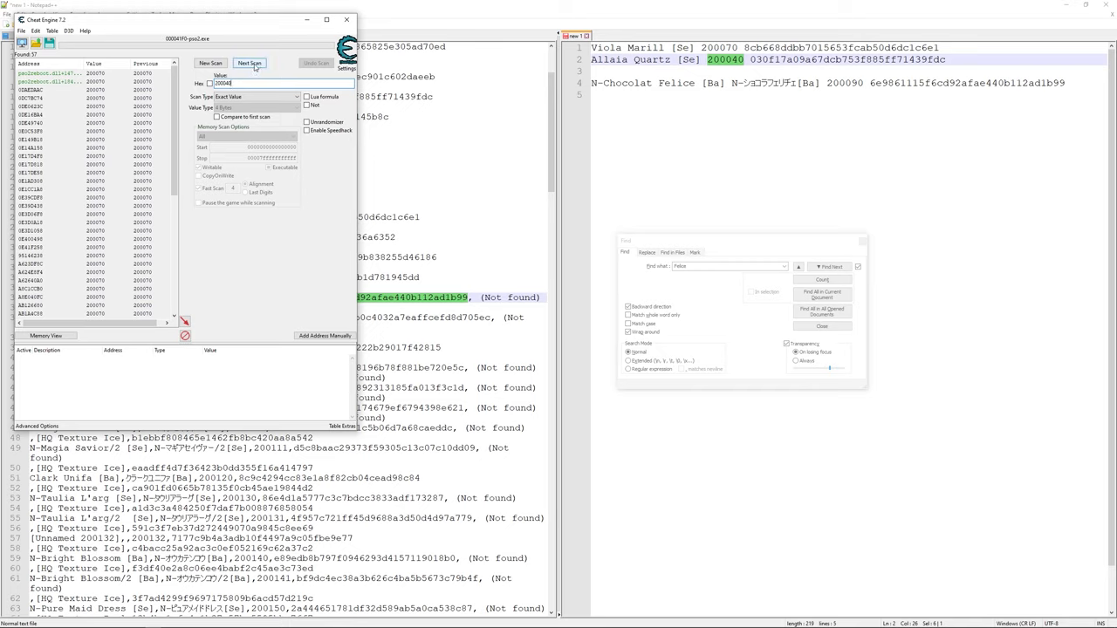
left_click(252, 63)
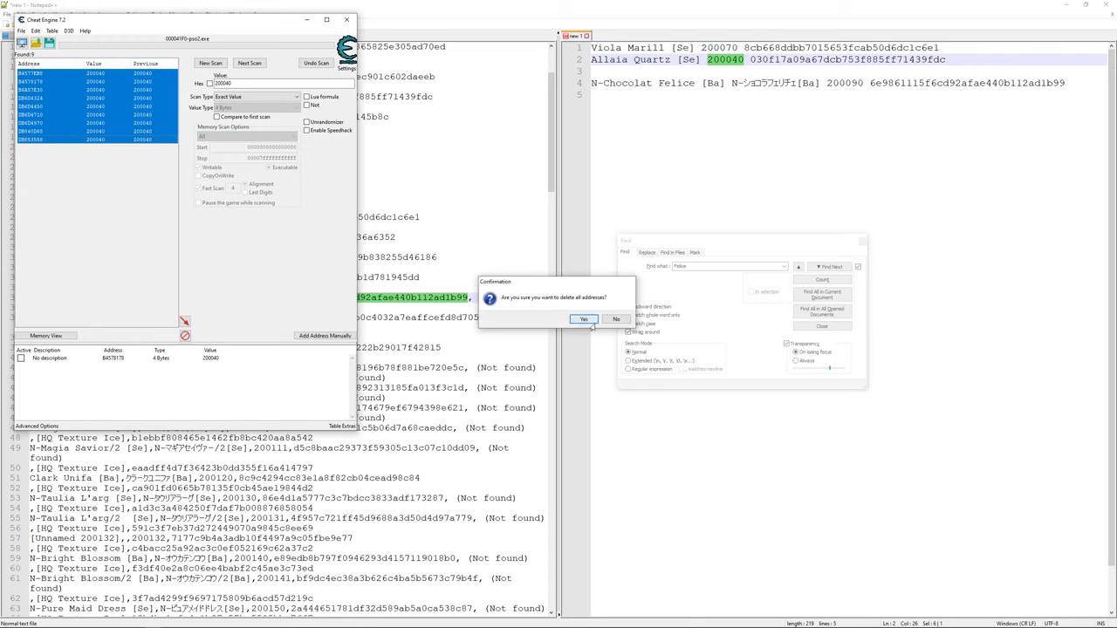
left_click(584, 319)
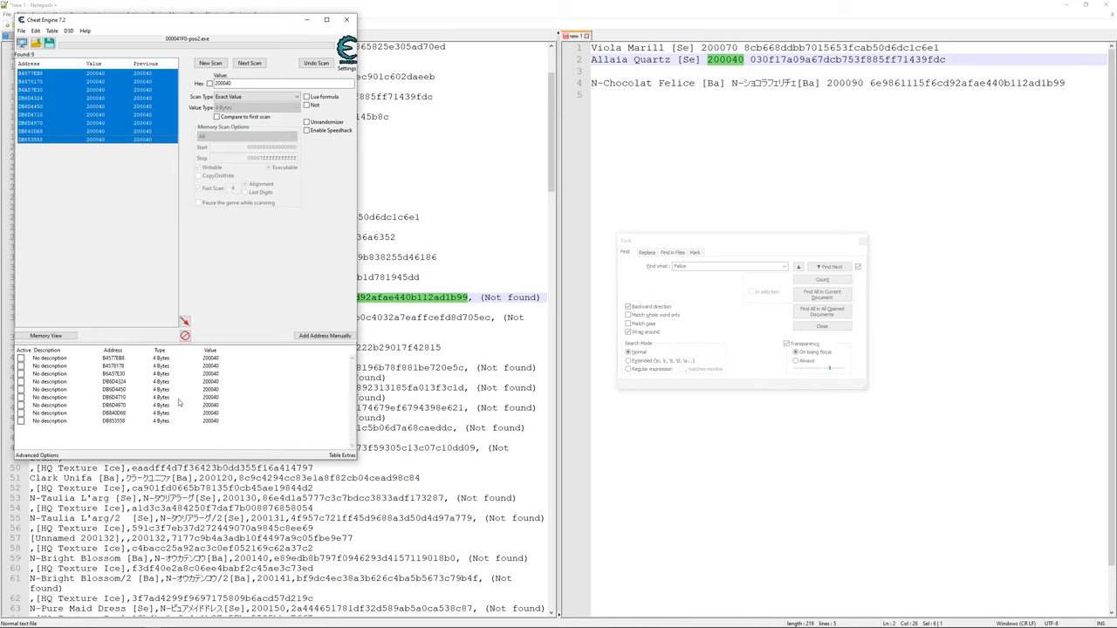
mouse_move(179, 401)
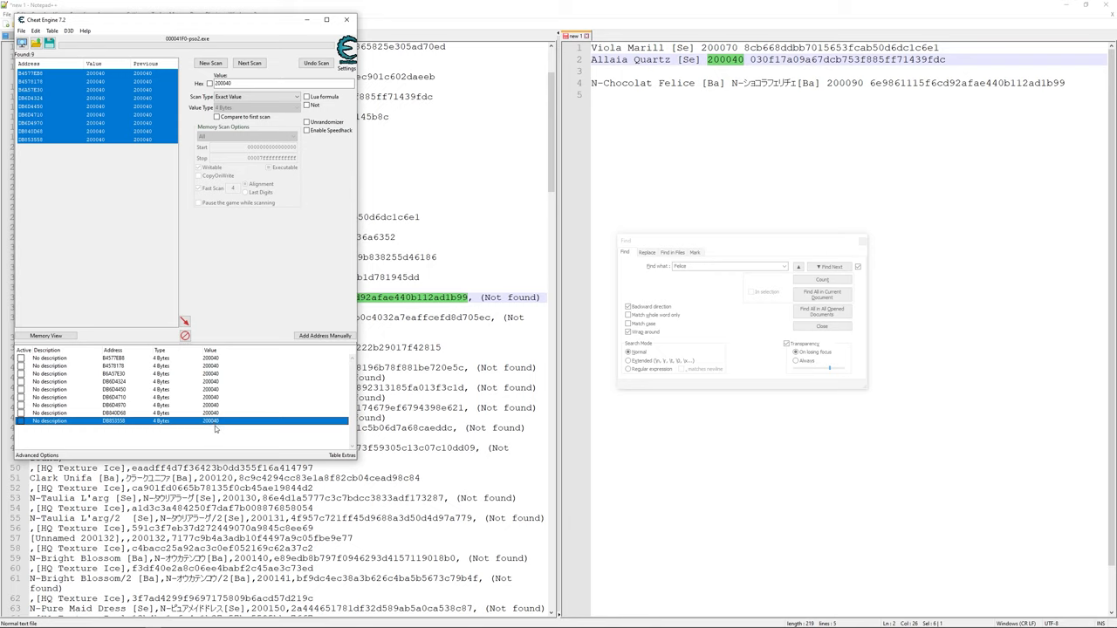
mouse_move(215, 428)
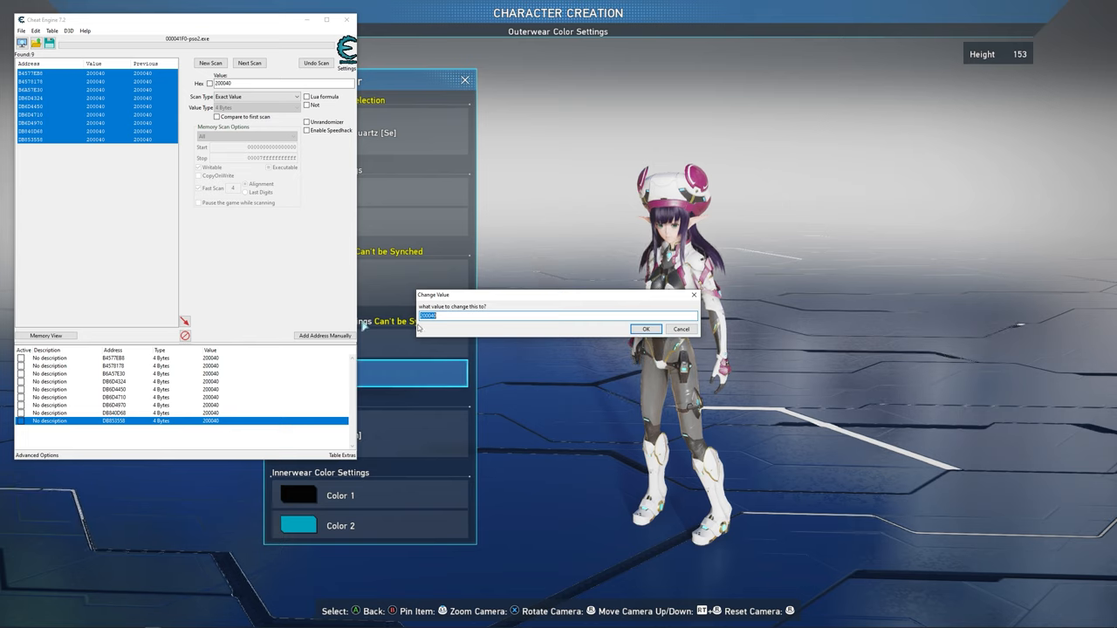
Set the listed addresses to 200070 and delete every address except DB853558.
left_click(647, 329)
type("200070")
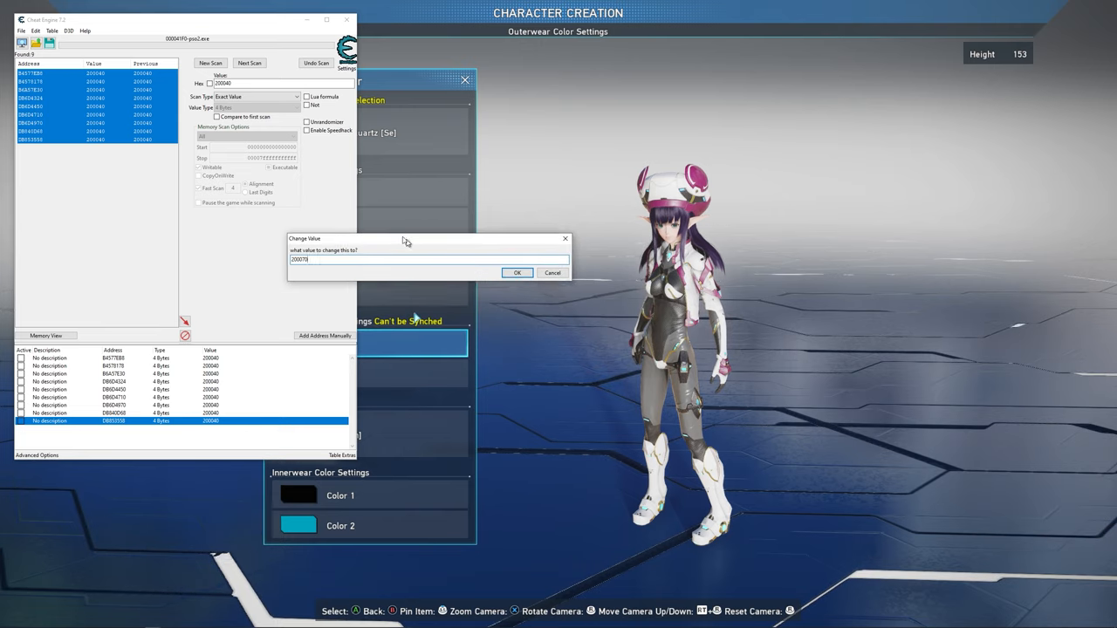
left_click(516, 272)
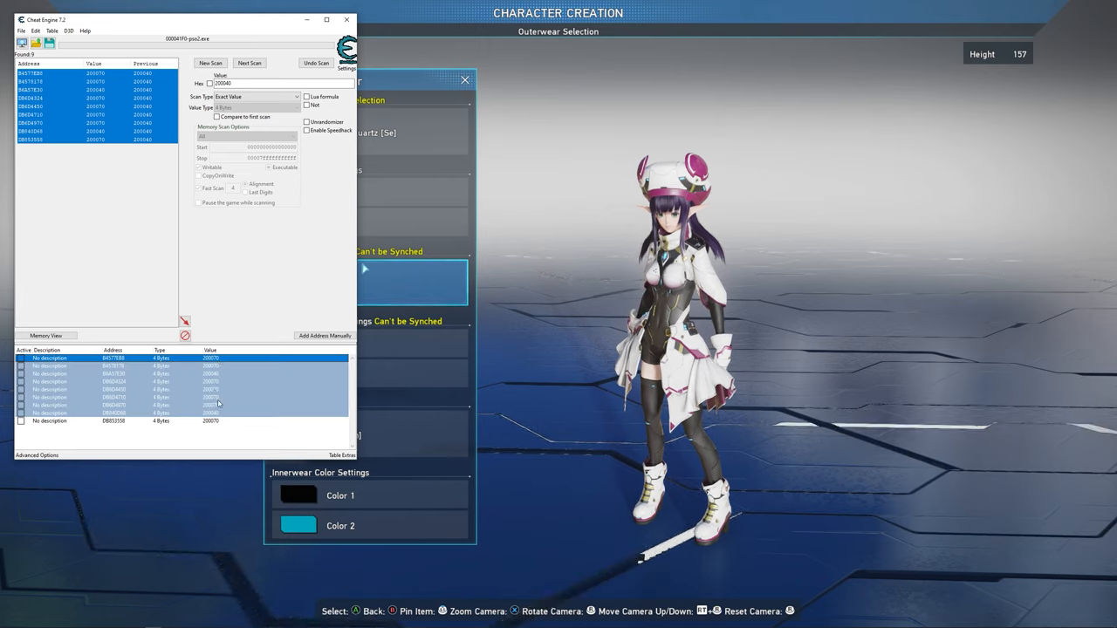
key("Delete")
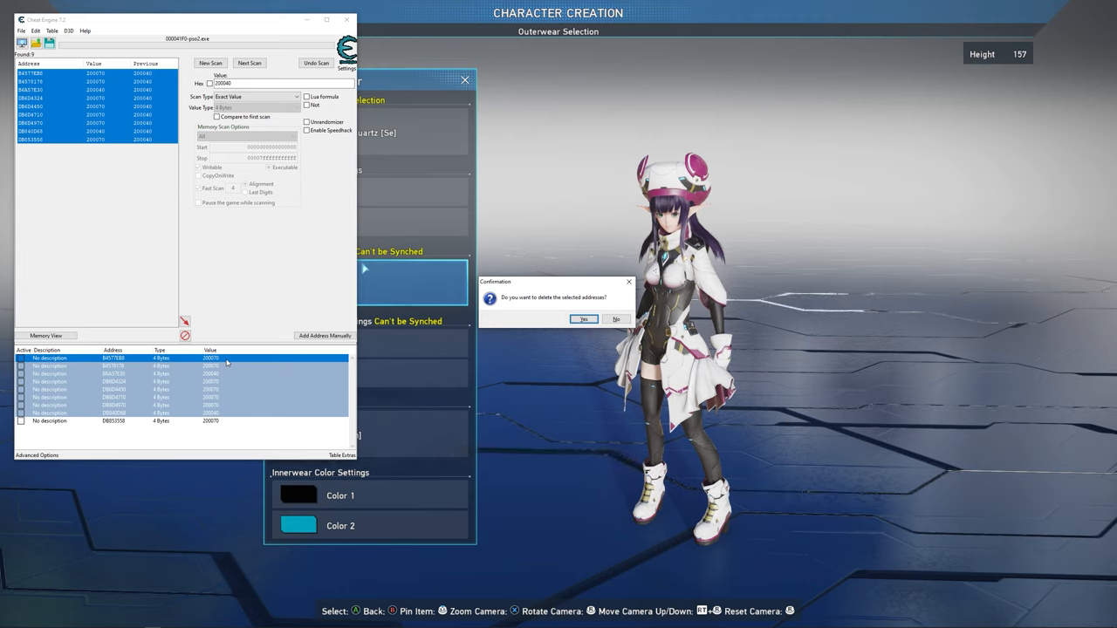
left_click(582, 318)
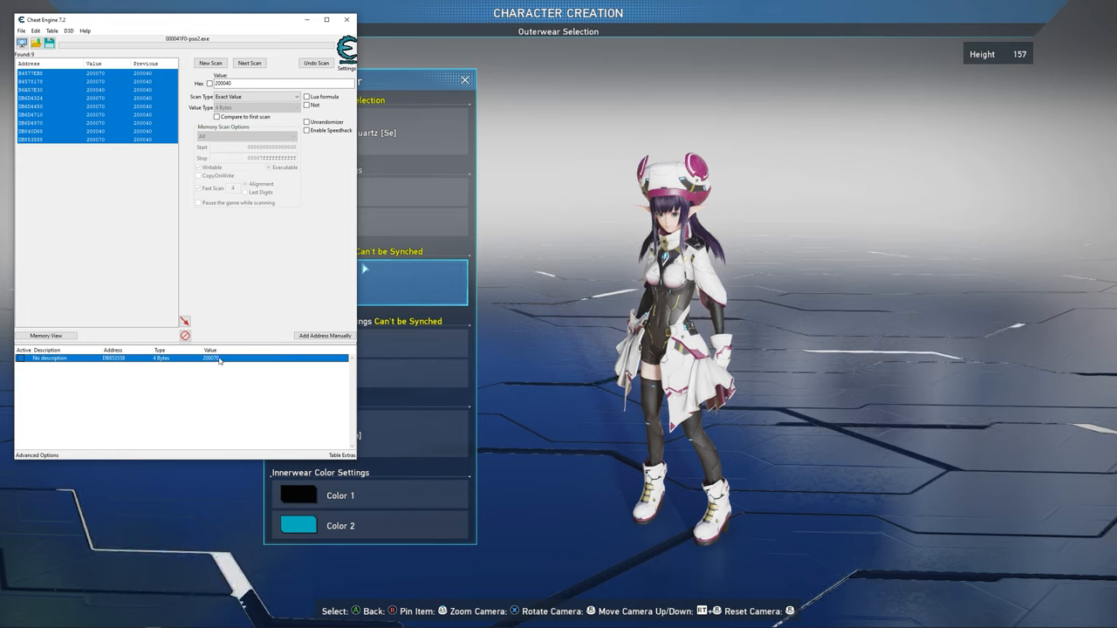
Toggle DB853558's value between 200040 and 200070, ending on Viola Marill setwear.
double_click(212, 360)
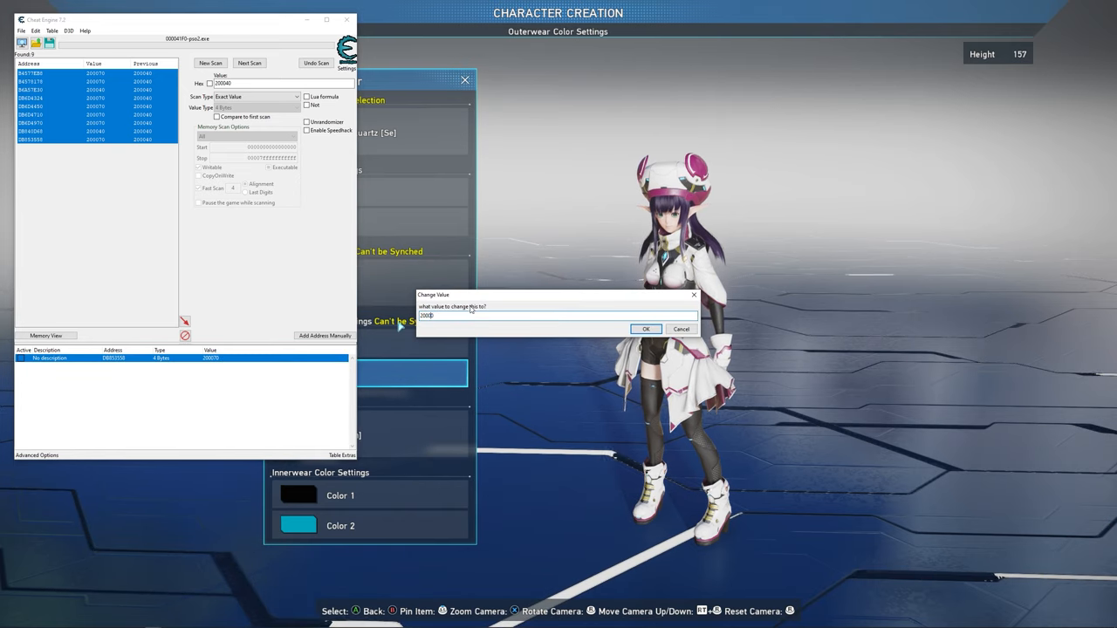
left_click(646, 329)
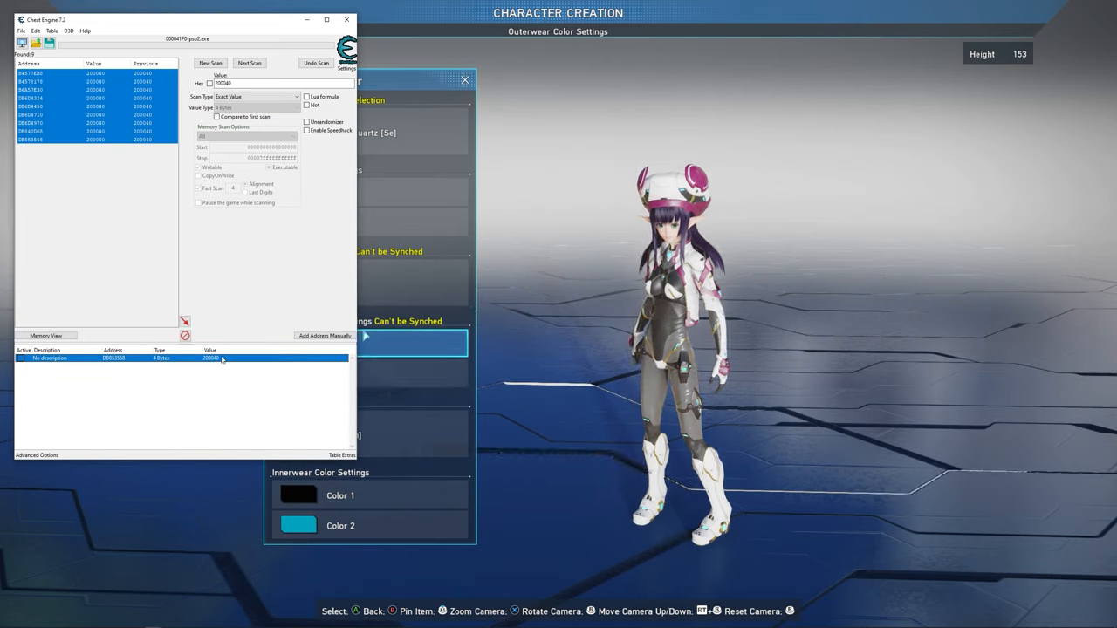
double_click(210, 358)
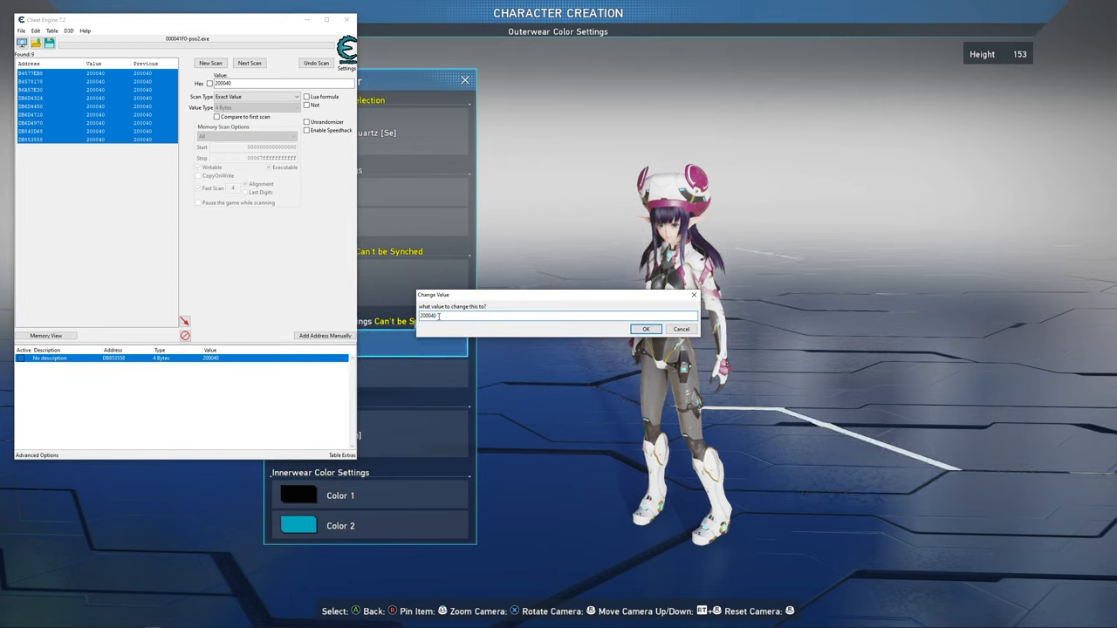
left_click(646, 329)
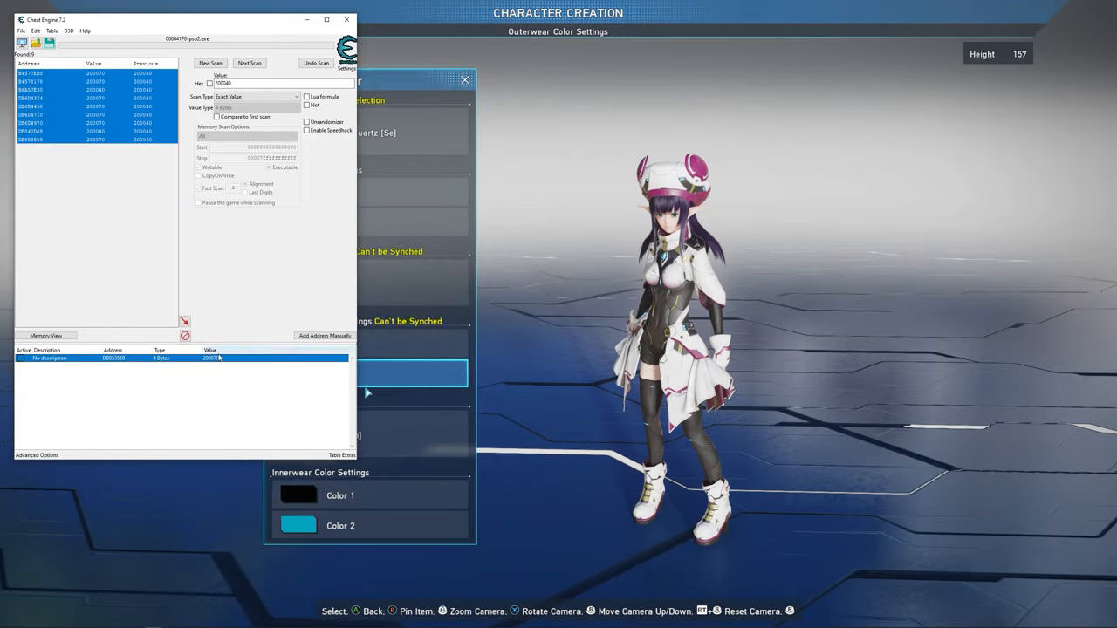
Change the setwear address value in Cheat Engine to 200090.
double_click(212, 358)
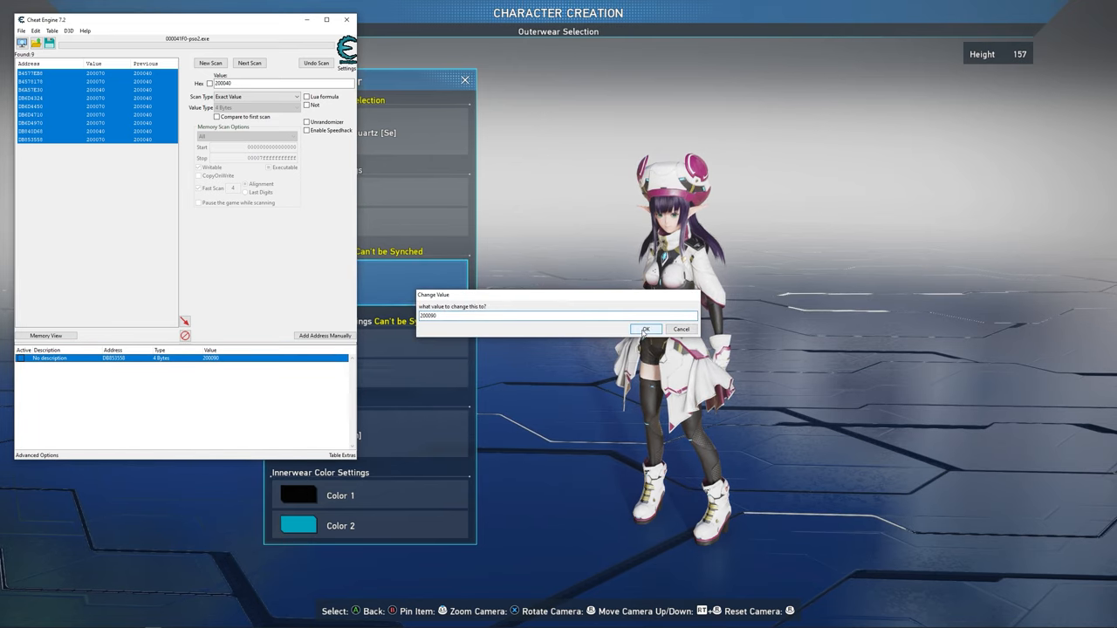
left_click(648, 329)
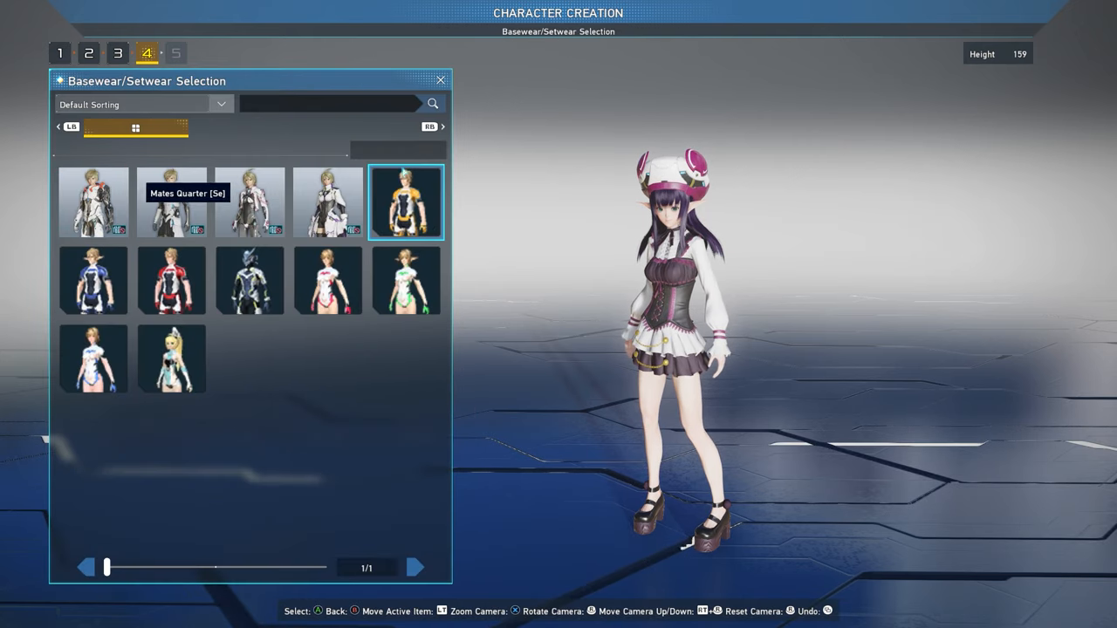
Close the setwear selection grid, re-apply the setwear value, and return to Edit Fashion.
left_click(92, 279)
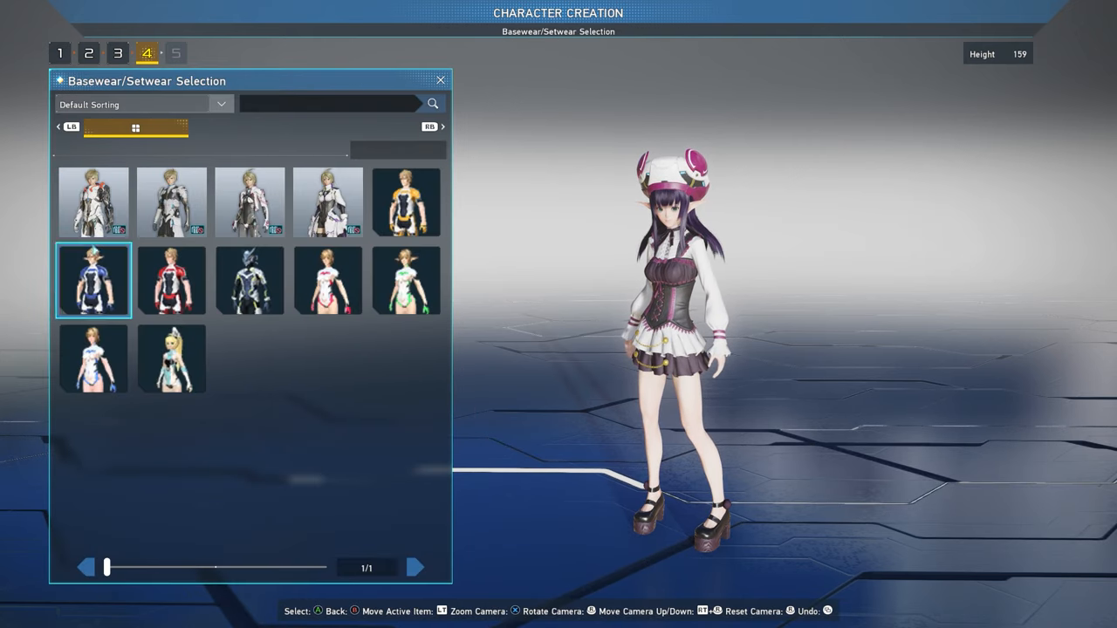
left_click(327, 202)
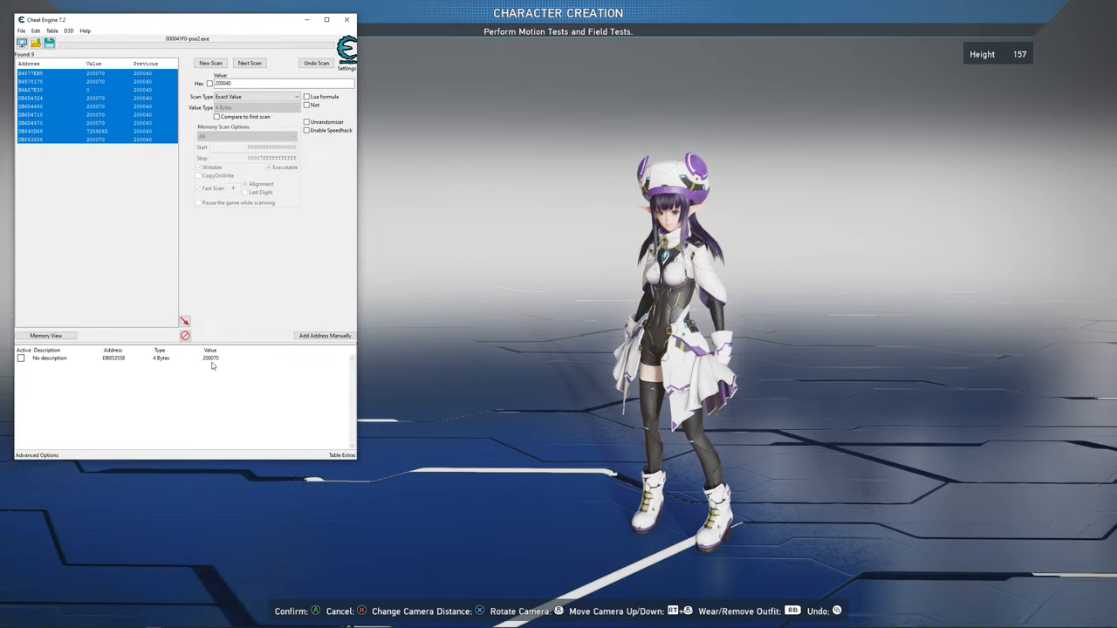
double_click(210, 359)
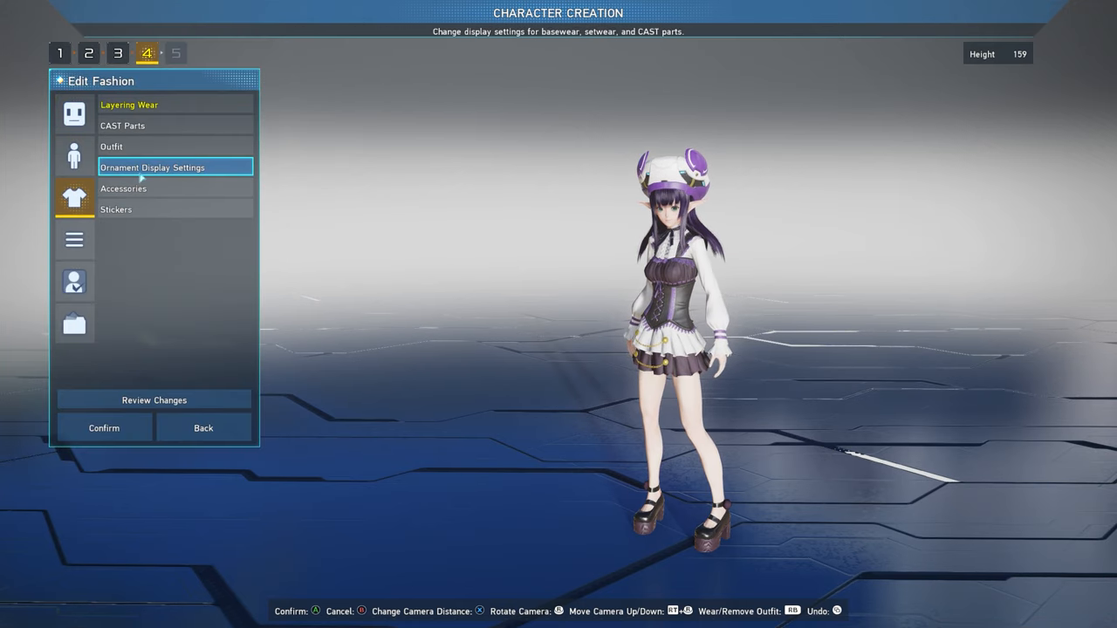
left_click(128, 105)
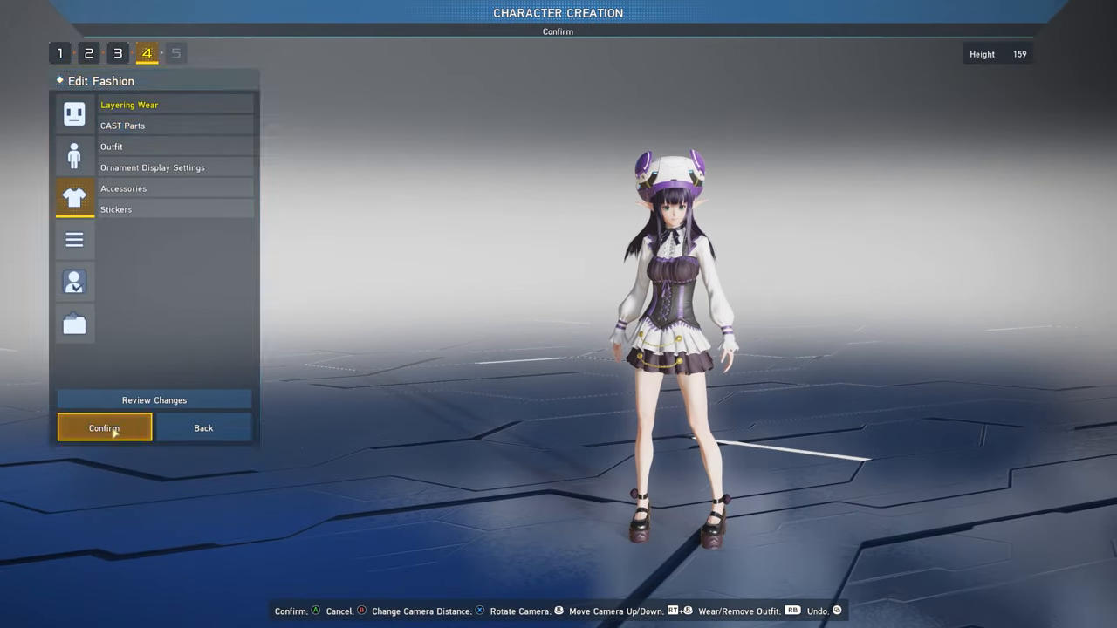
Confirm the outfit and save the character data as 'dfaskjngfdrsakhijoupadfgriuhqert'.
left_click(104, 427)
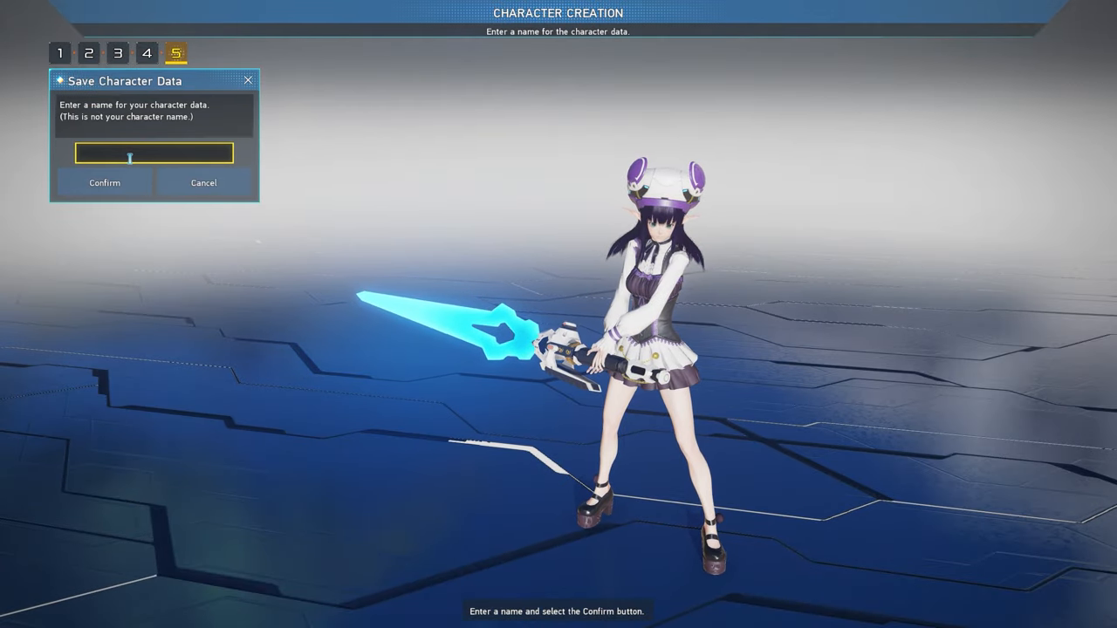
type("dfaskjngfdrsakhijoupadfgriuhqert")
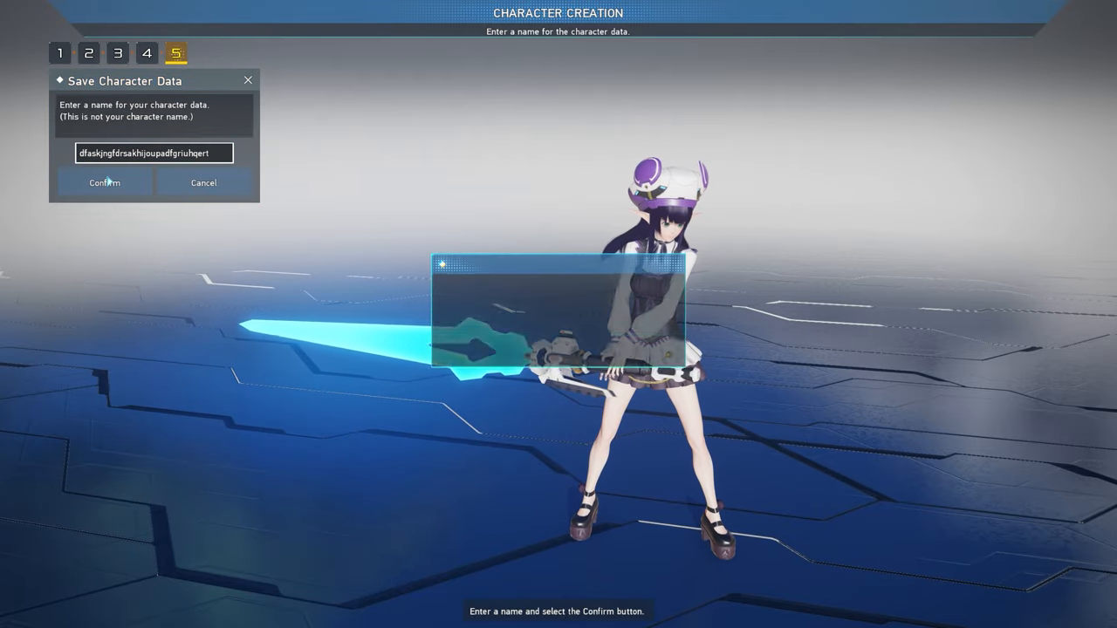
left_click(103, 183)
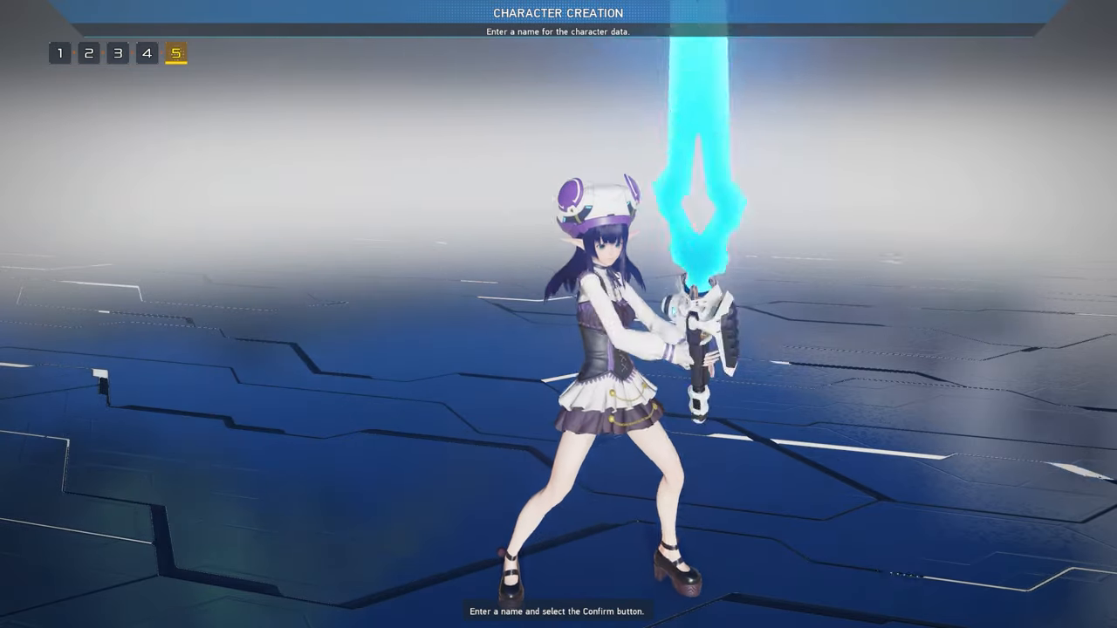